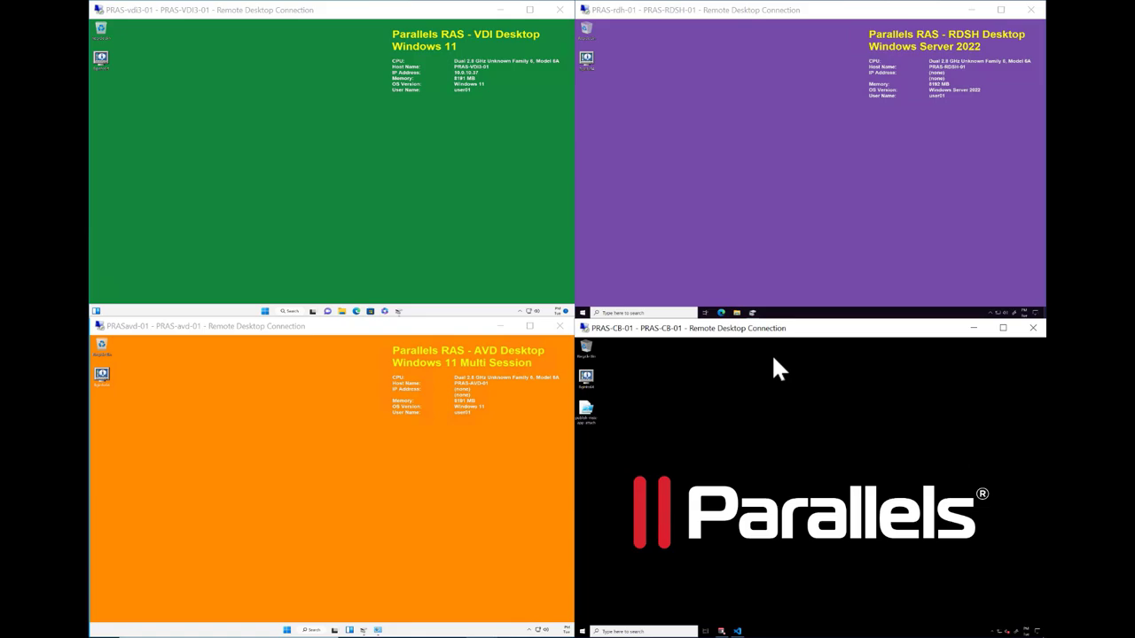
pyautogui.moveTo(532, 476)
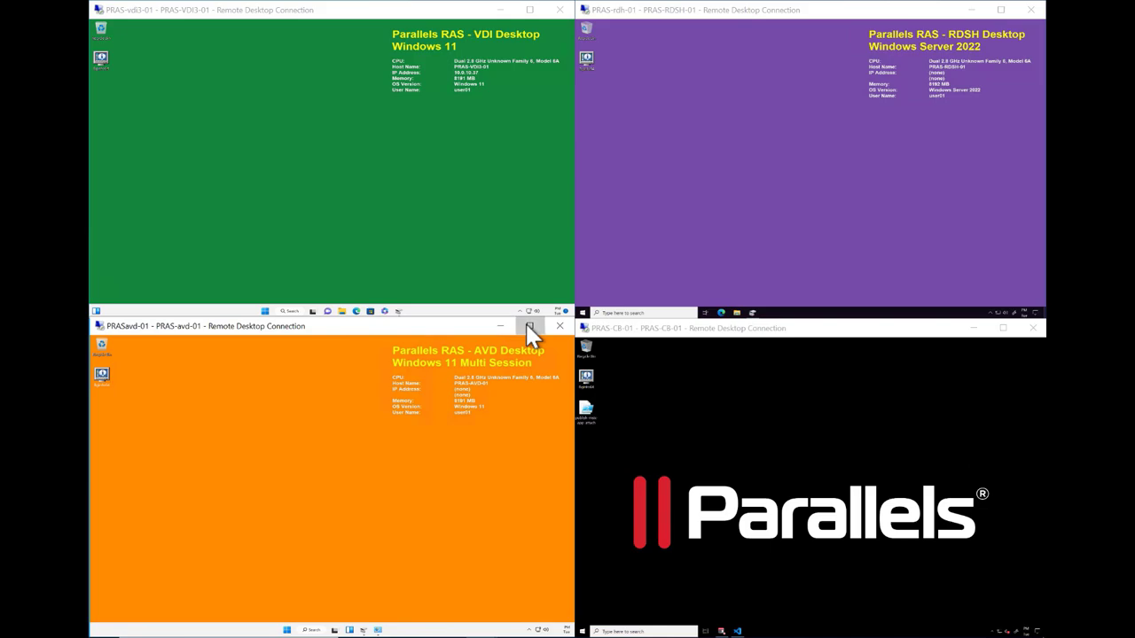
# - Maximize the AVD session and review the installed programs list, then dismiss it
pyautogui.click(528, 326)
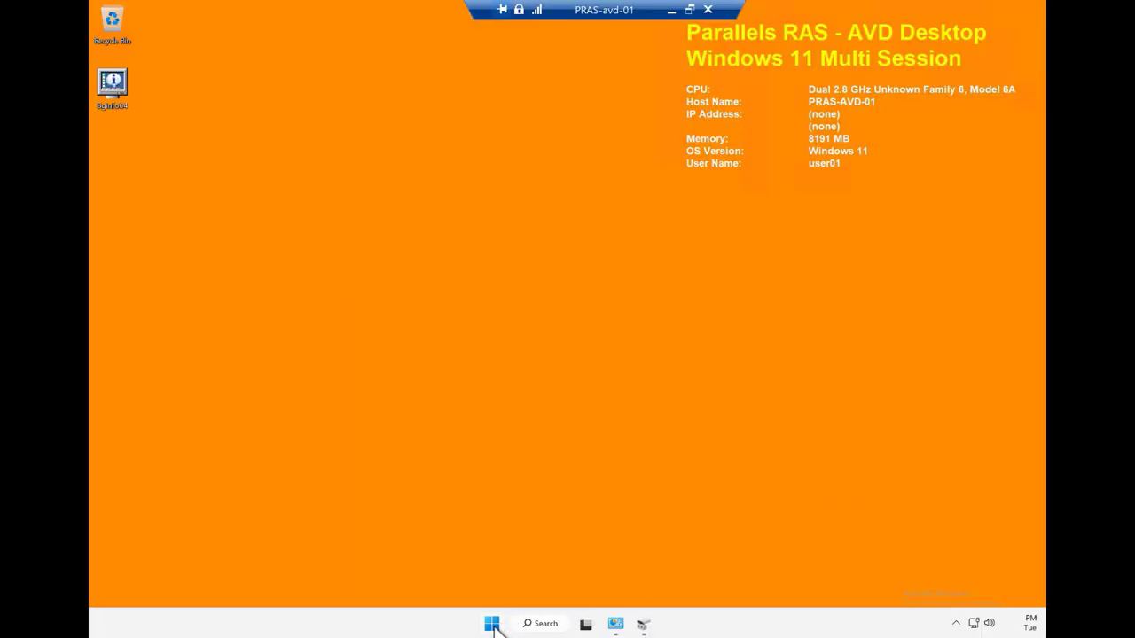
pyautogui.click(493, 625)
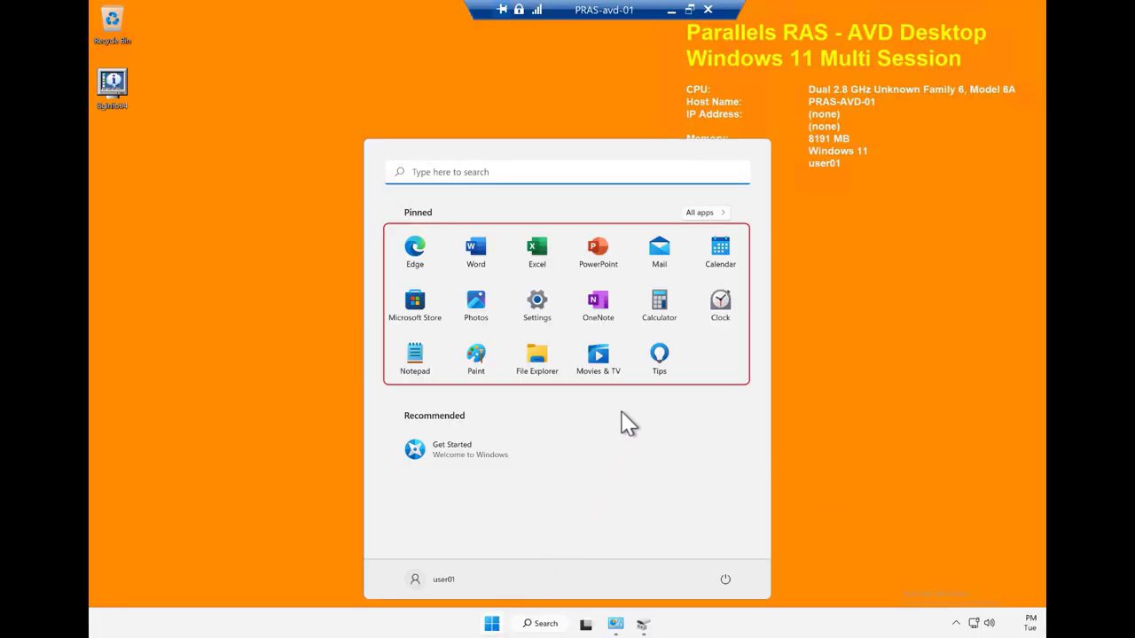
pyautogui.click(491, 625)
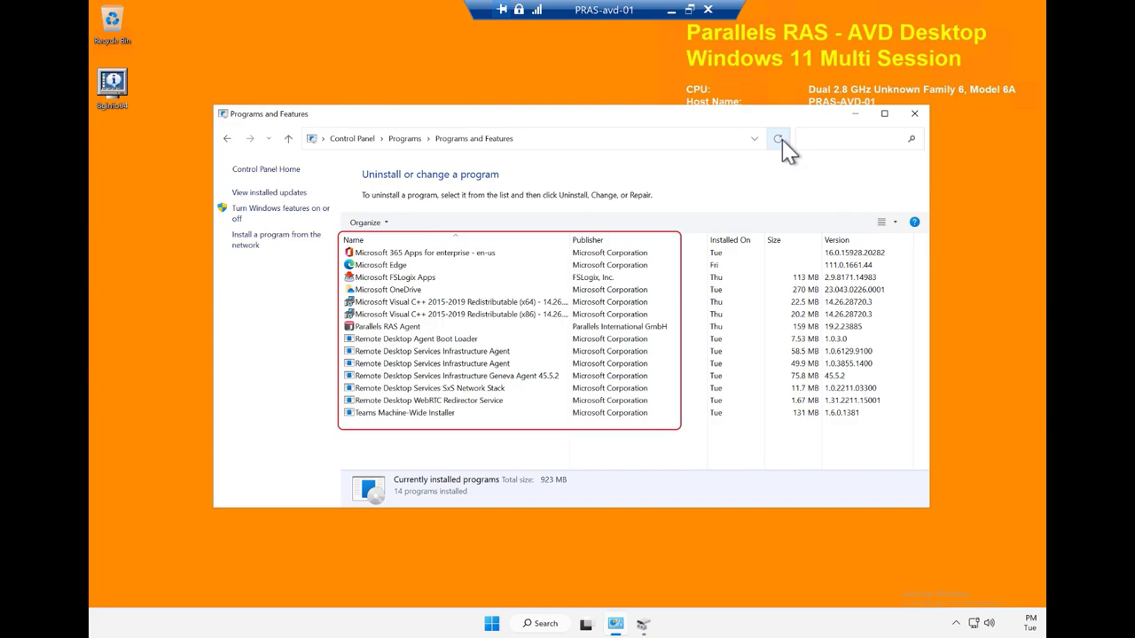
pyautogui.click(915, 113)
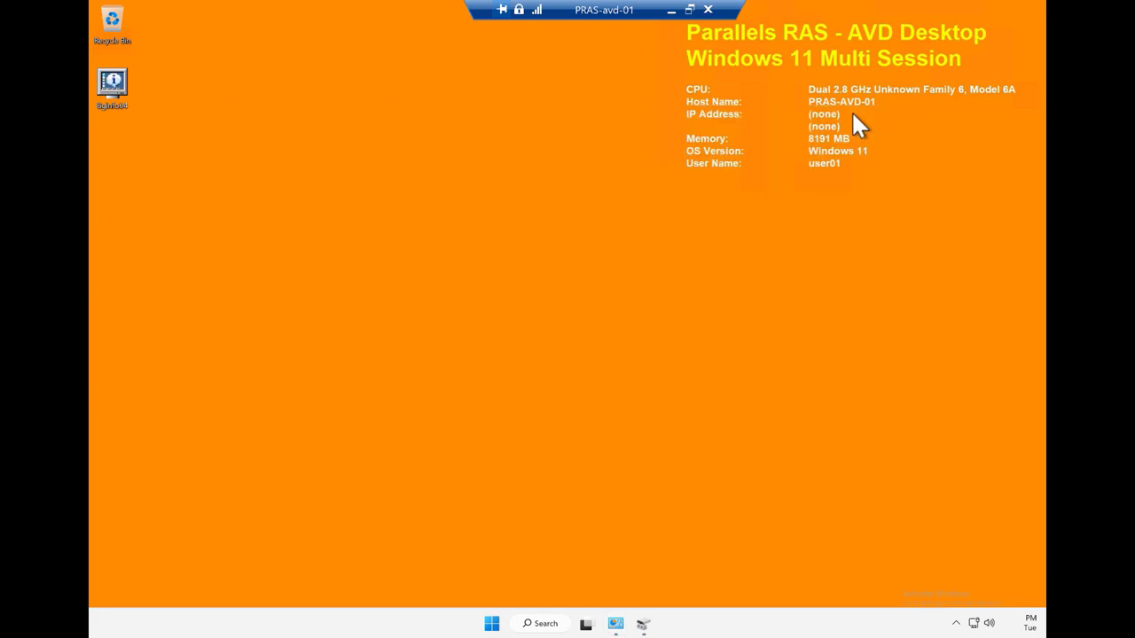
# - Bring up Disk Management to inspect the session host's volumes
pyautogui.click(642, 624)
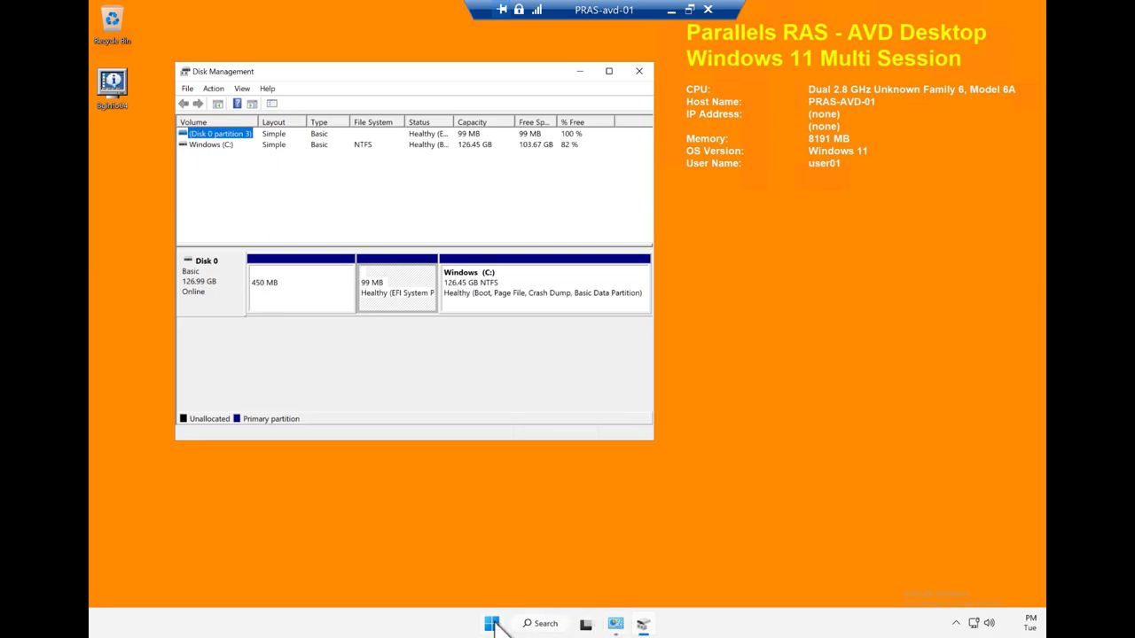
pyautogui.click(491, 624)
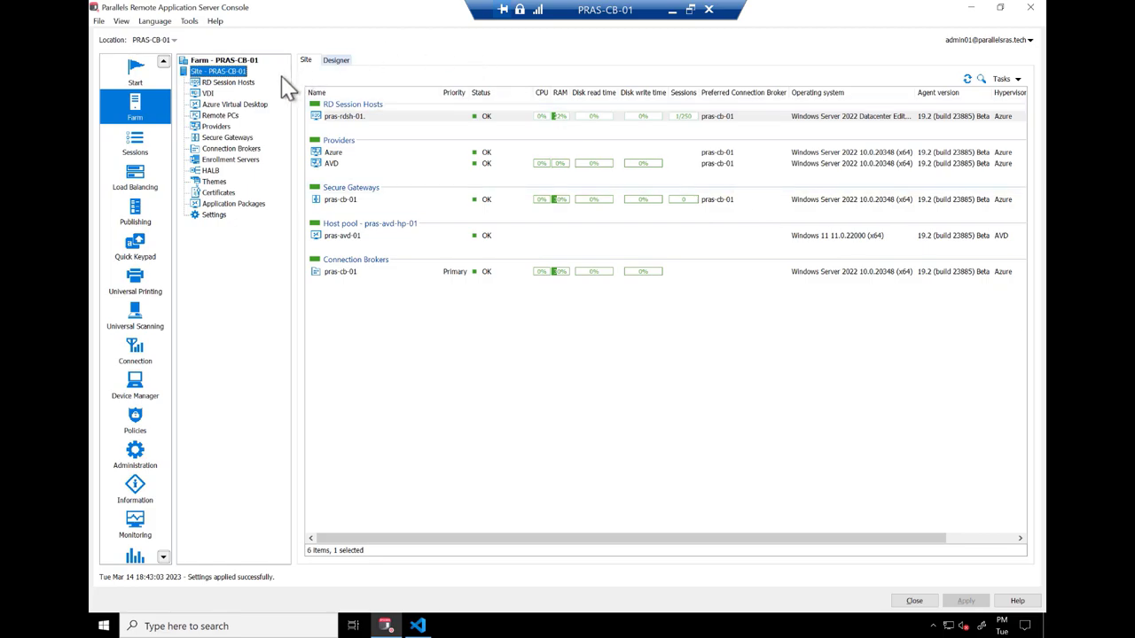
# - Reach the Application Packages settings of host pool pras-avd-hp-01 under Azure Virtual Desktop
pyautogui.click(234, 104)
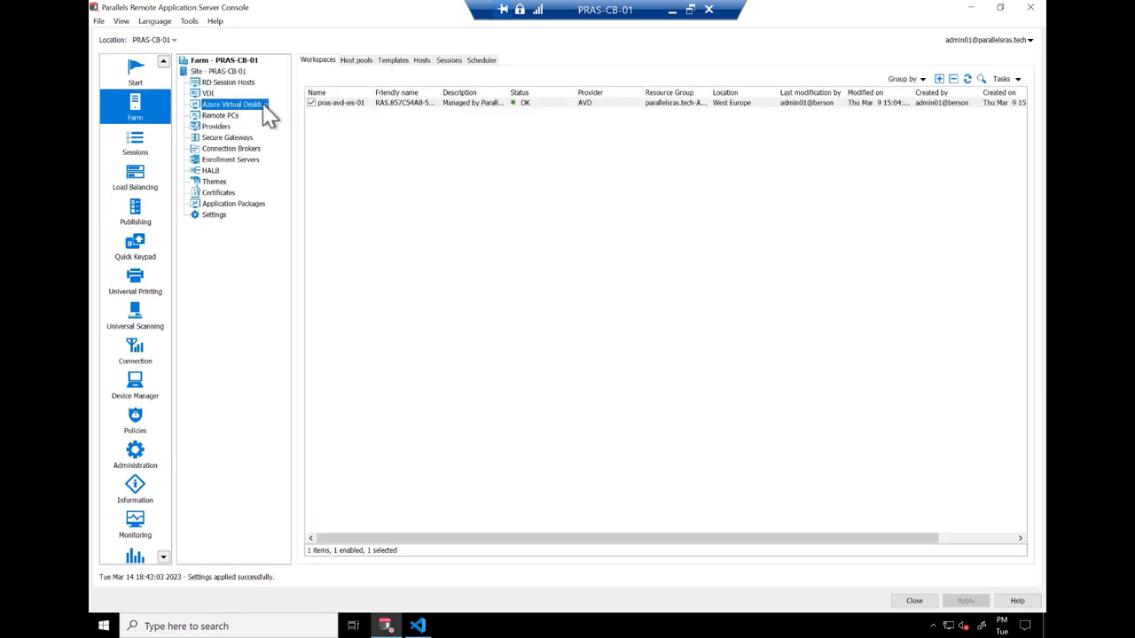
pyautogui.click(354, 60)
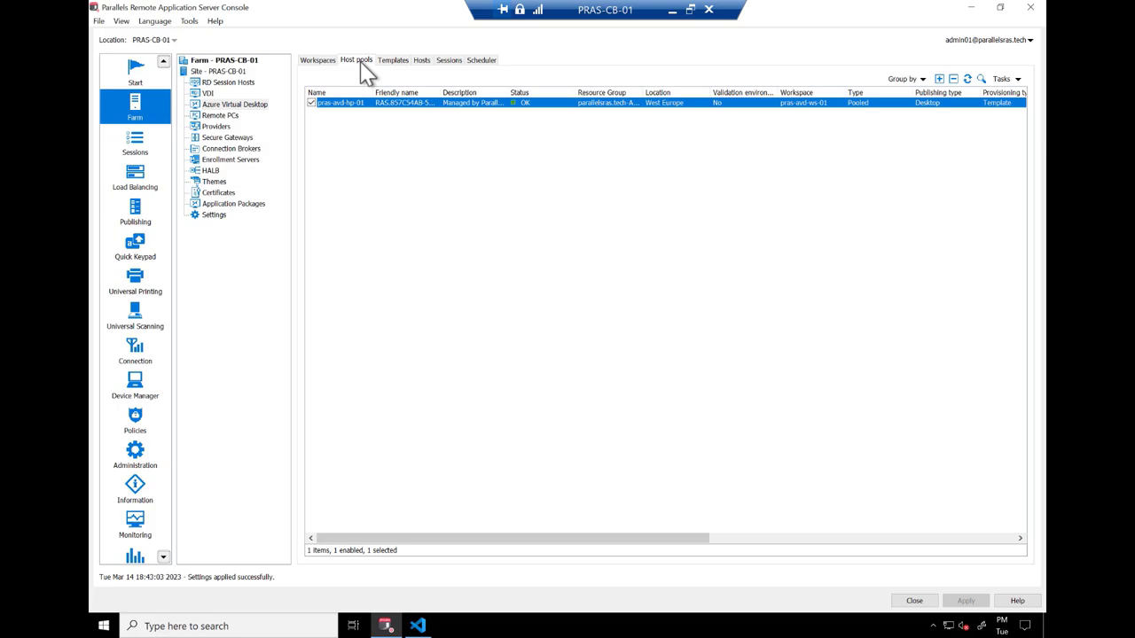
pyautogui.doubleClick(340, 101)
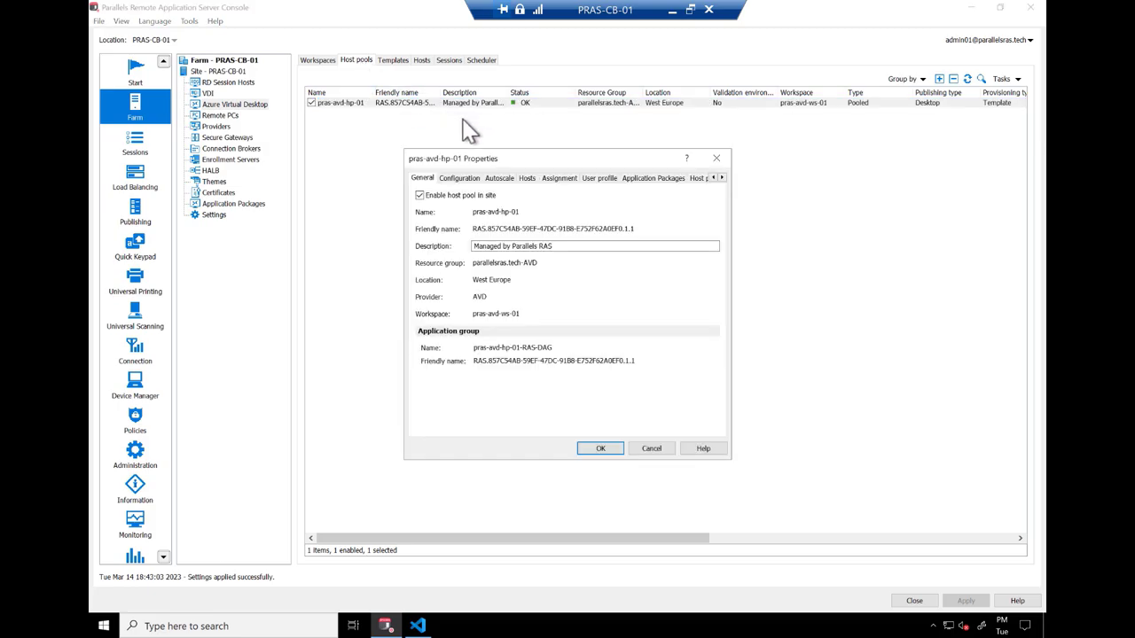
pyautogui.click(652, 178)
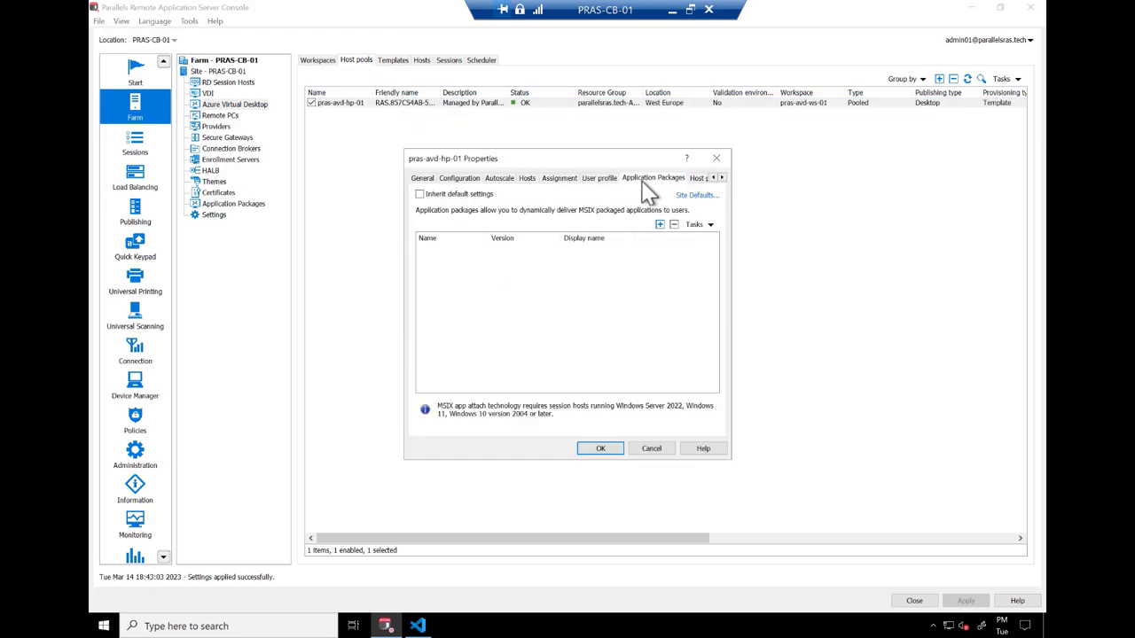
# - Assign all six MSIX packages (VSCode, Notepad++, Chrome, Journal, Thunderbird, PuTTY 0.74) to the pool and save
pyautogui.click(660, 223)
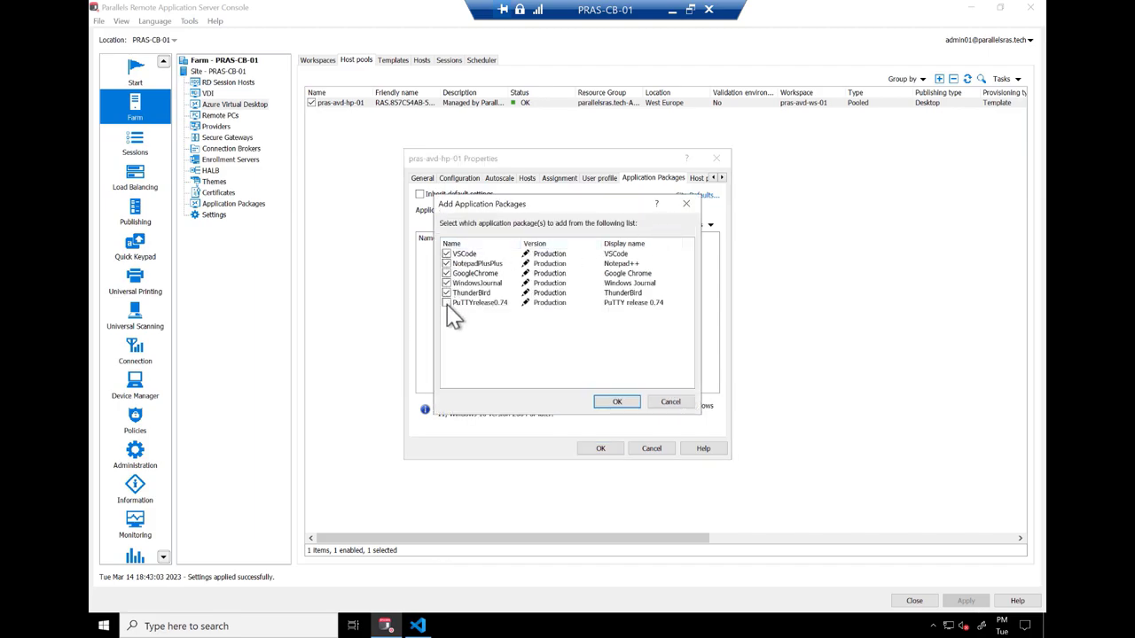
pyautogui.click(617, 401)
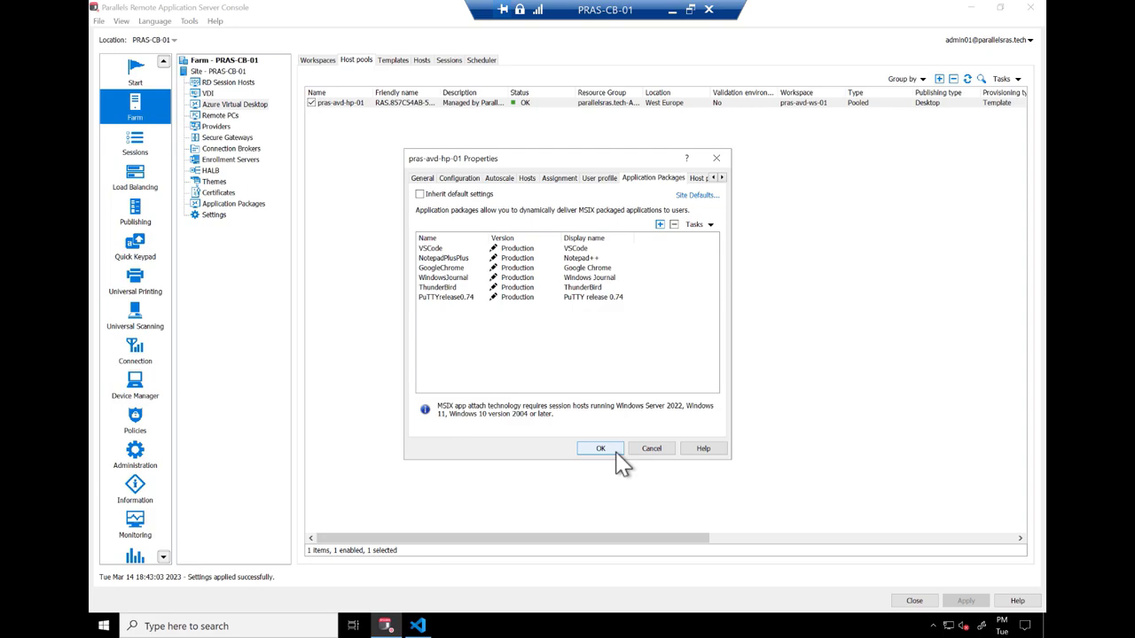
pyautogui.click(600, 447)
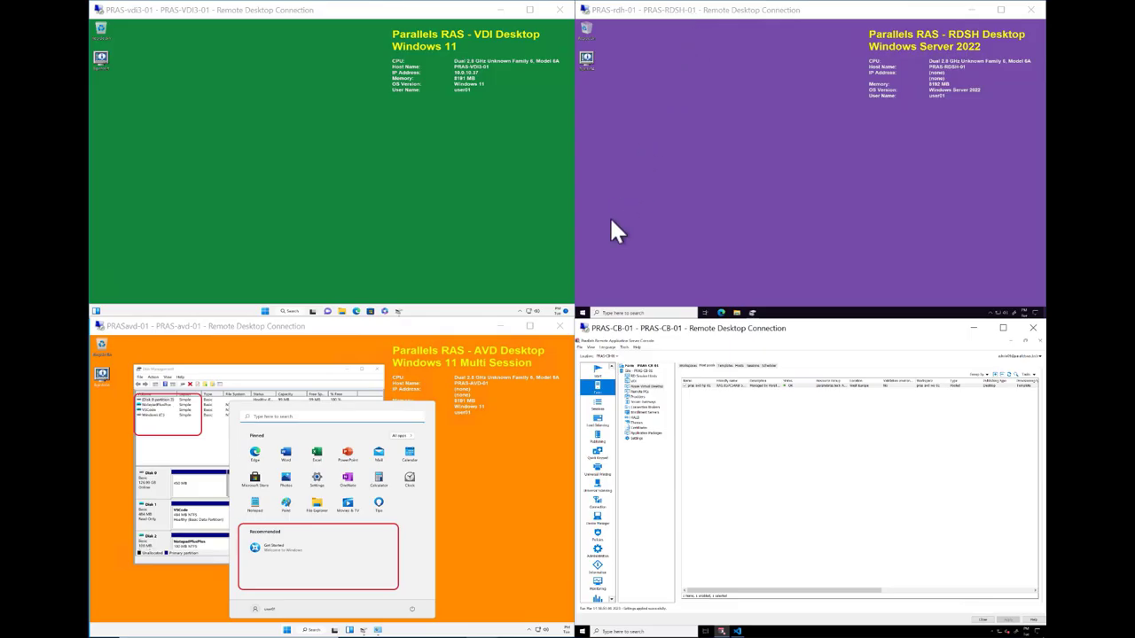
pyautogui.moveTo(470, 470)
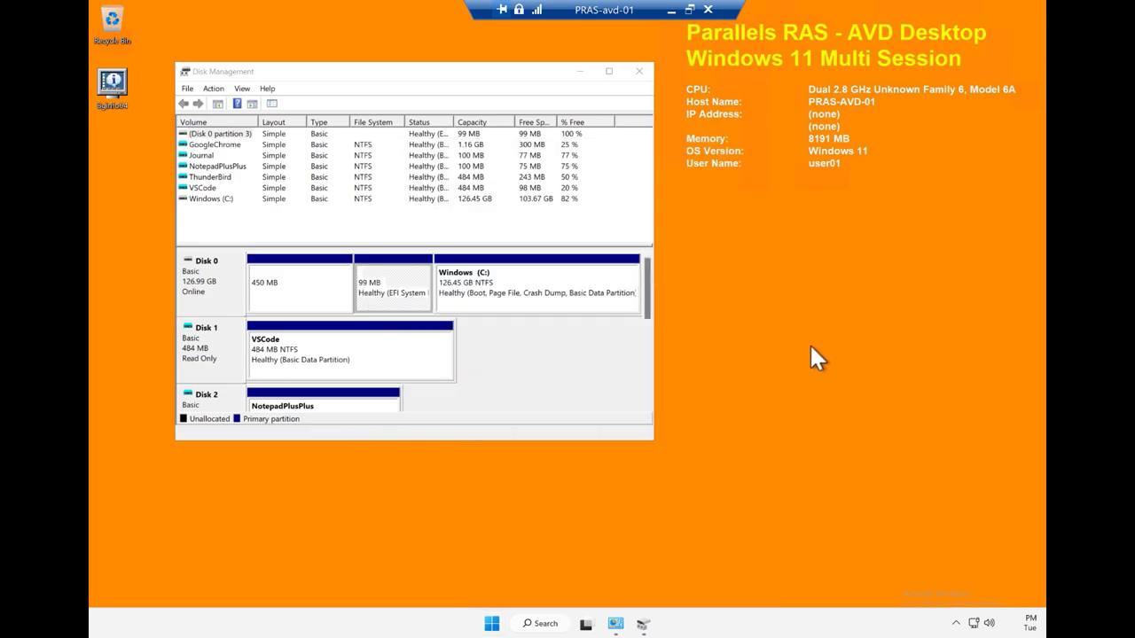
# - Close Disk Management after confirming the package VHDs are mounted
pyautogui.click(611, 71)
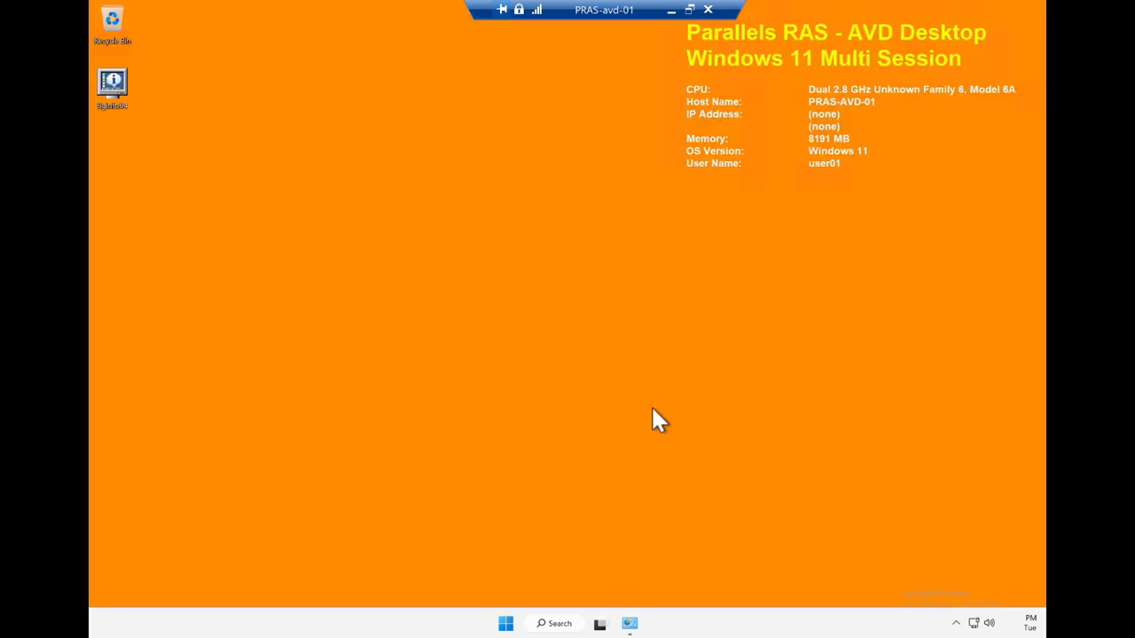
# - Launch Notepad++ and show its About window to check the installed version
pyautogui.click(505, 624)
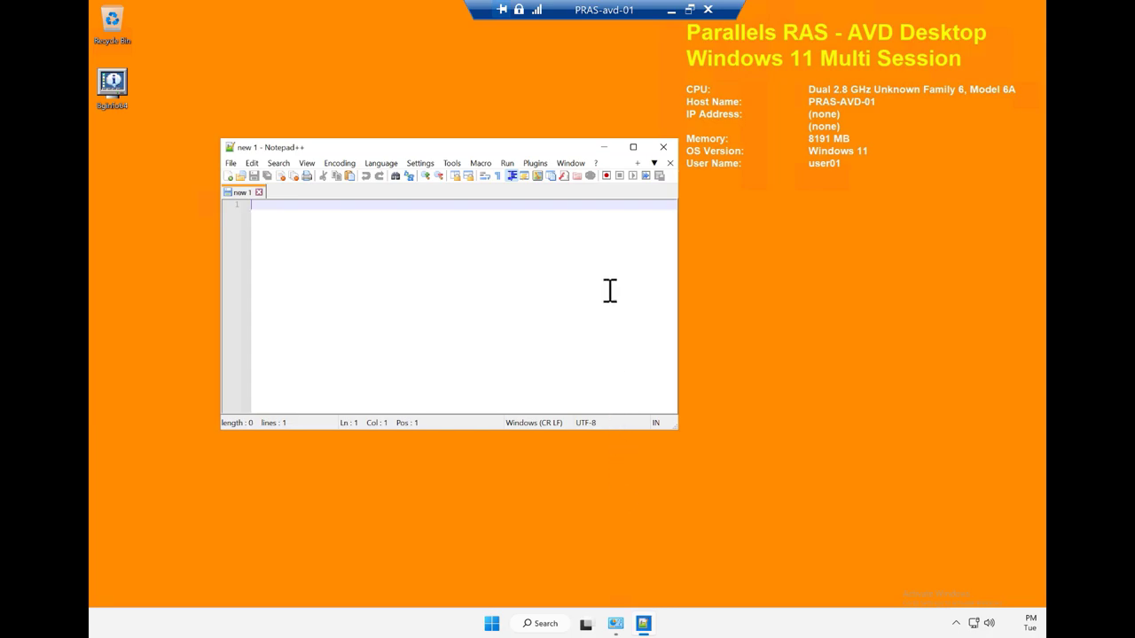
pyautogui.click(596, 163)
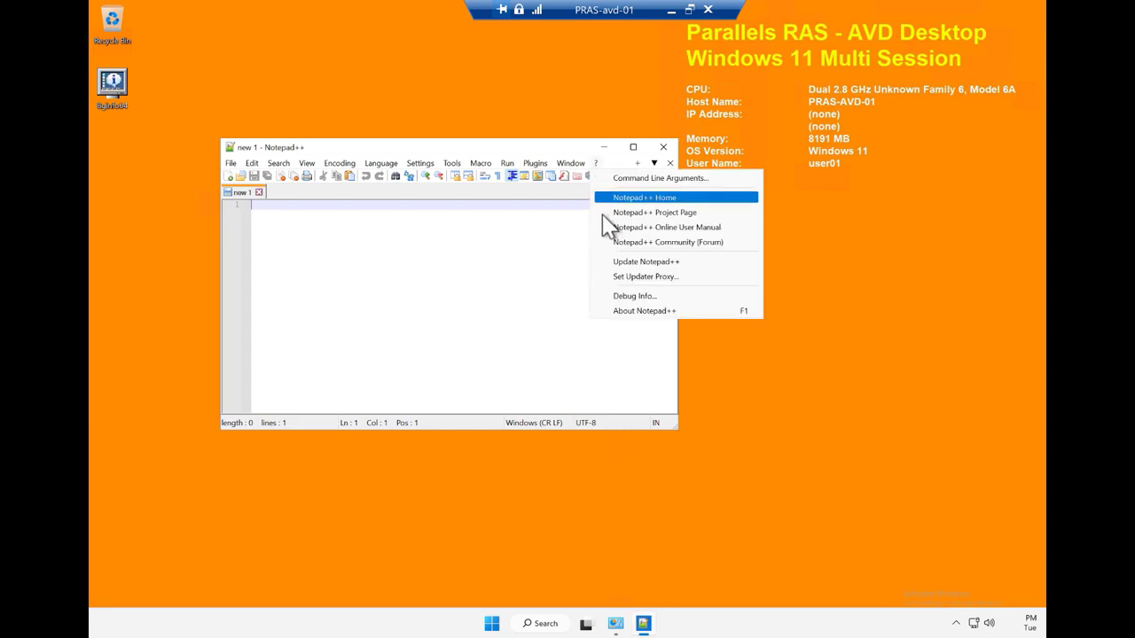
pyautogui.click(644, 310)
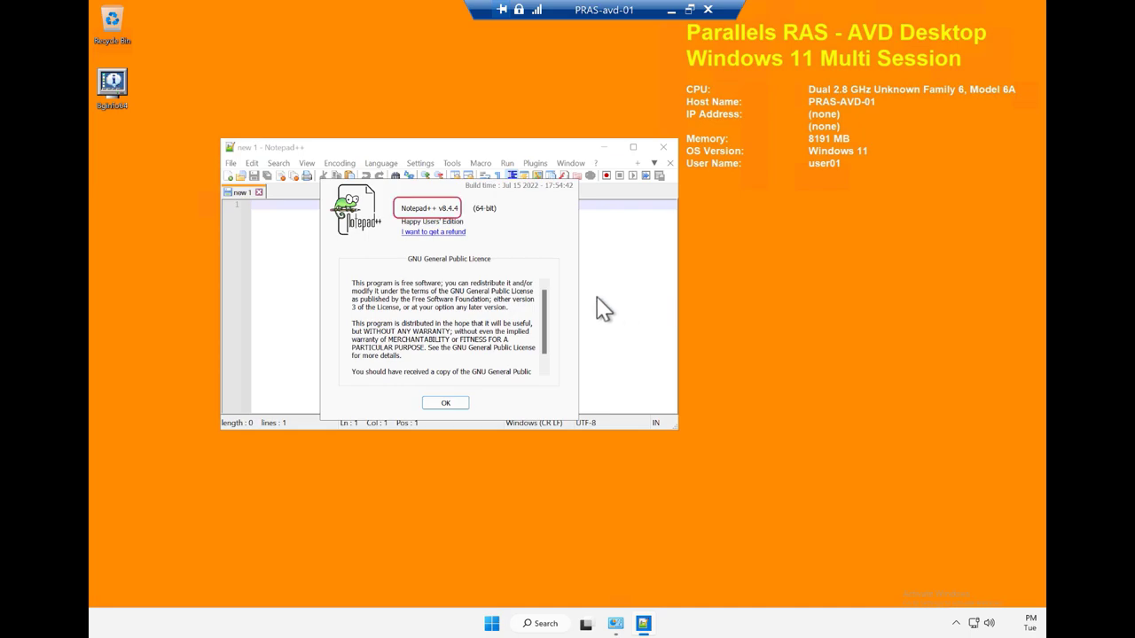
pyautogui.moveTo(472, 228)
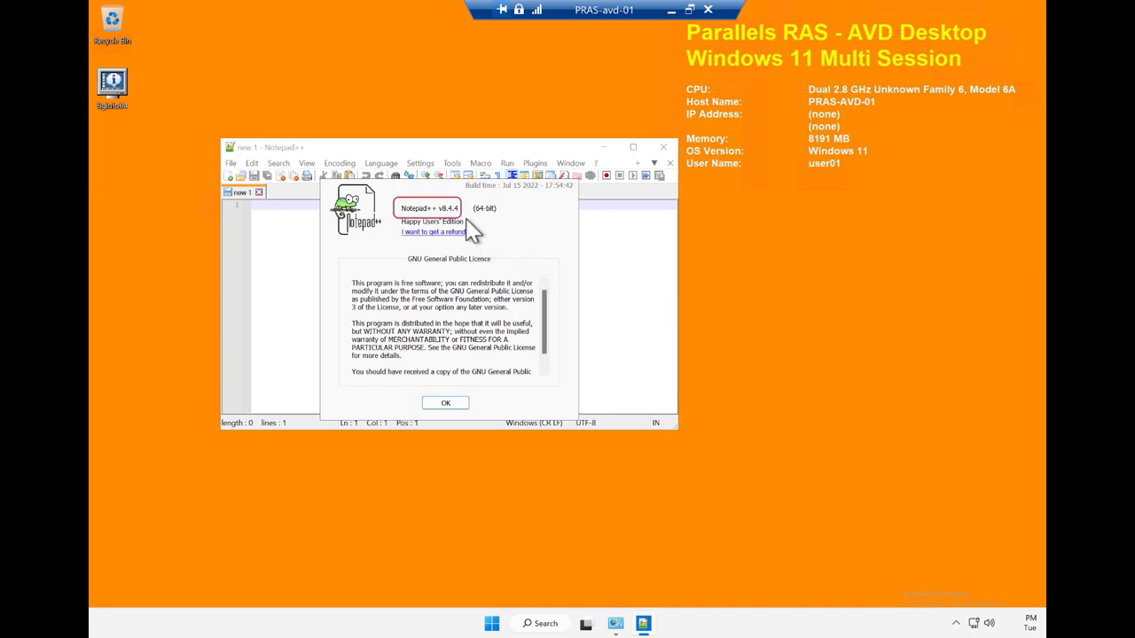
pyautogui.moveTo(683, 46)
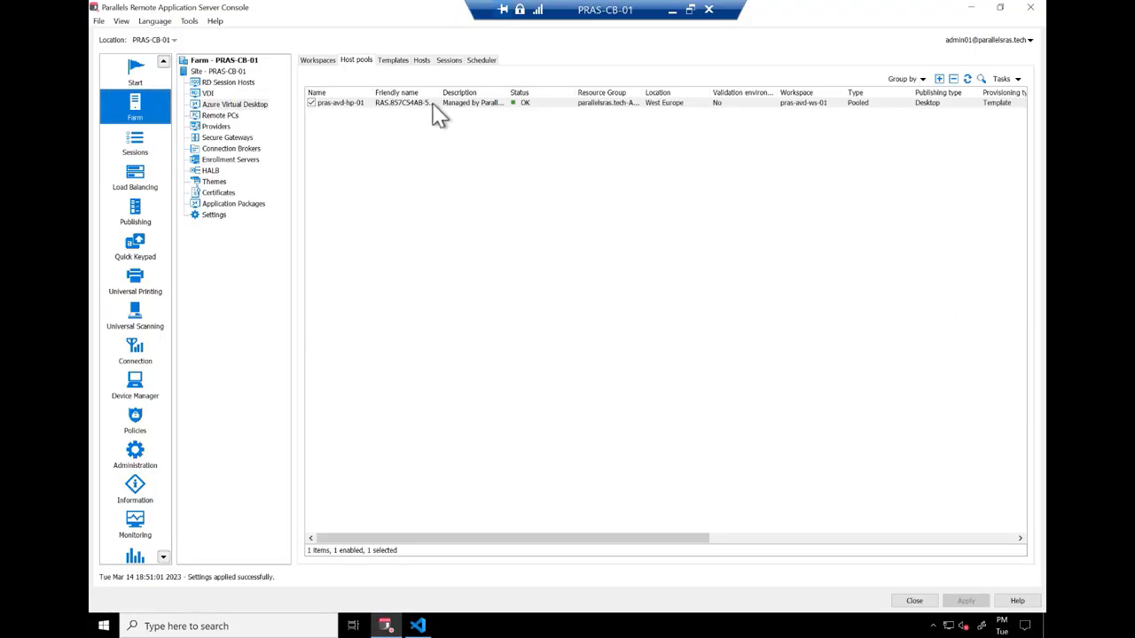
# - Pin the host pool's NotepadPlusPlus package to version 8.4.7.0 instead of Production and save
pyautogui.doubleClick(341, 101)
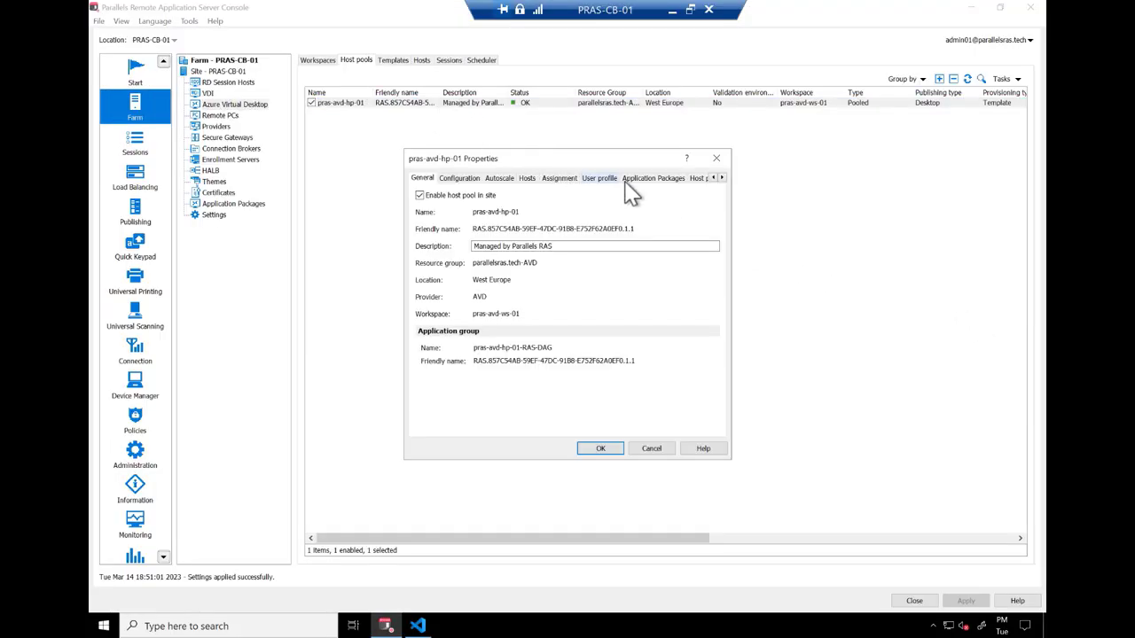
pyautogui.click(653, 177)
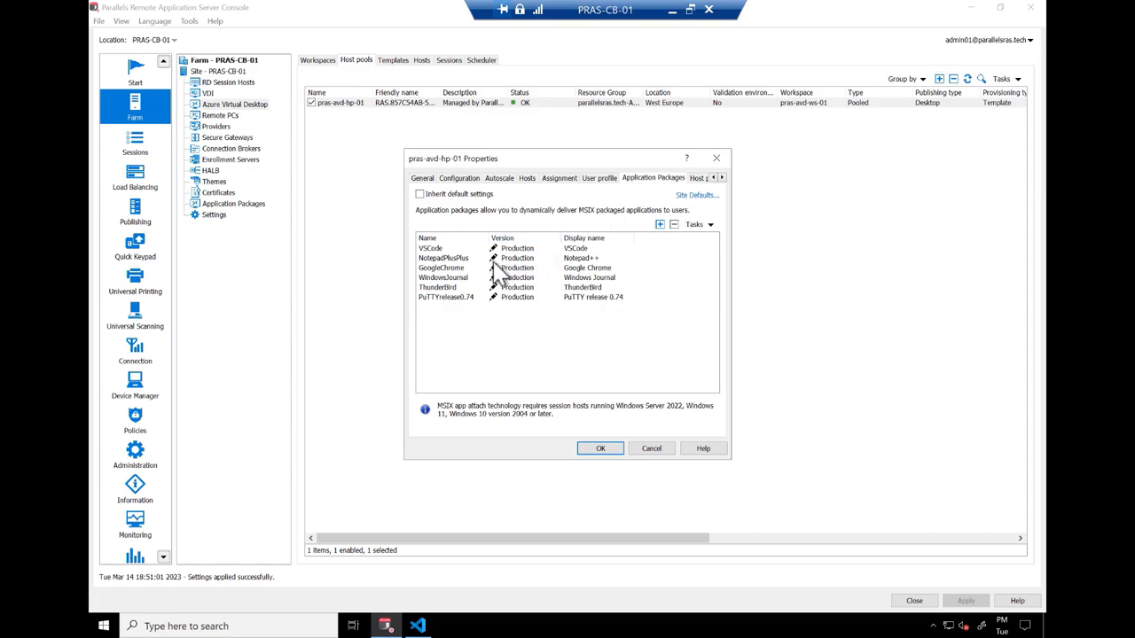
pyautogui.click(444, 259)
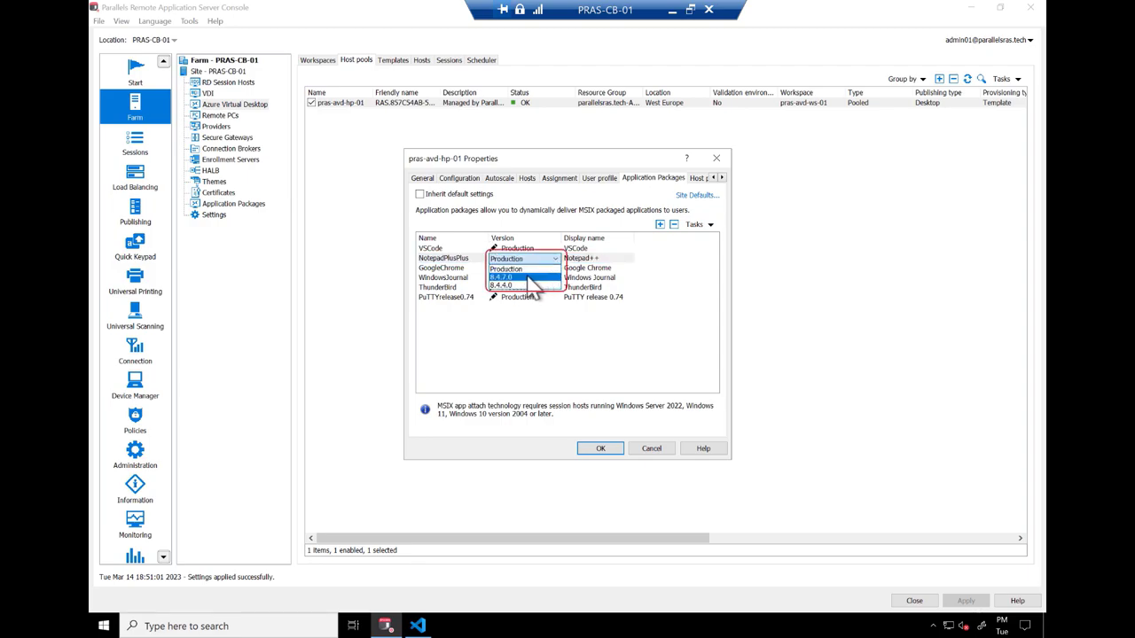
pyautogui.click(500, 276)
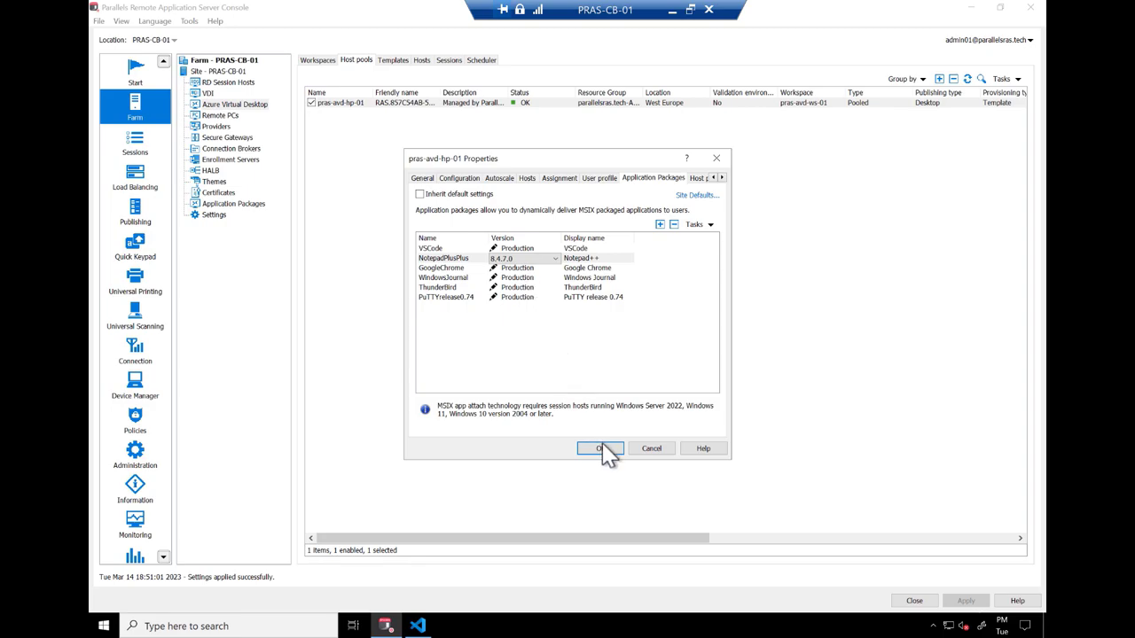
pyautogui.click(599, 447)
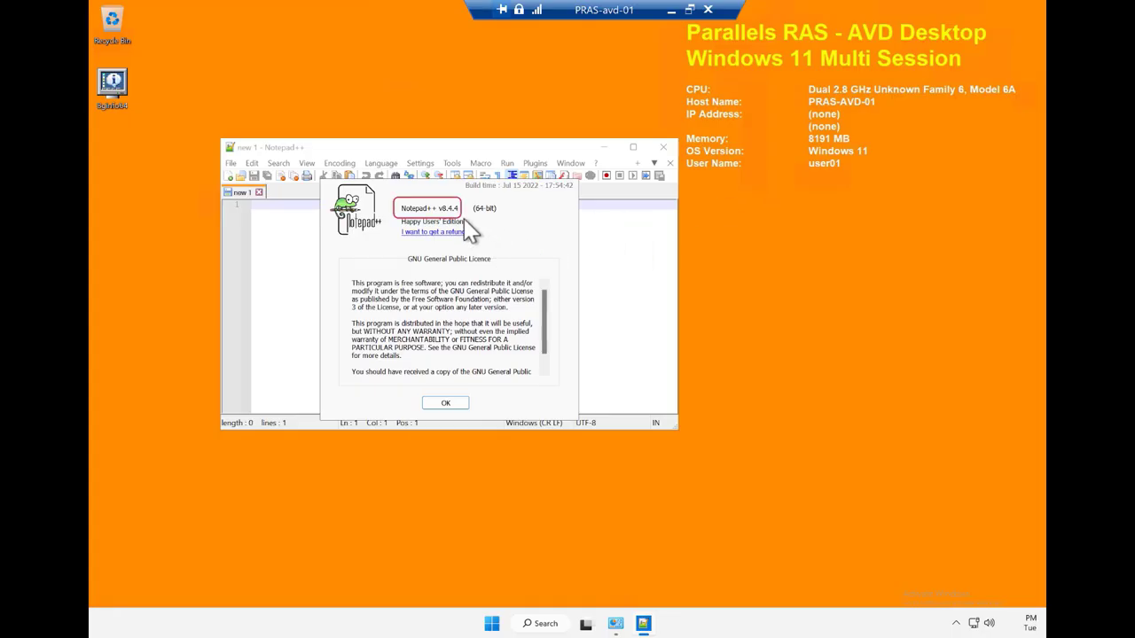
# - Check the attached disks in Disk Management, then close it and quit Notepad++
pyautogui.rightClick(492, 624)
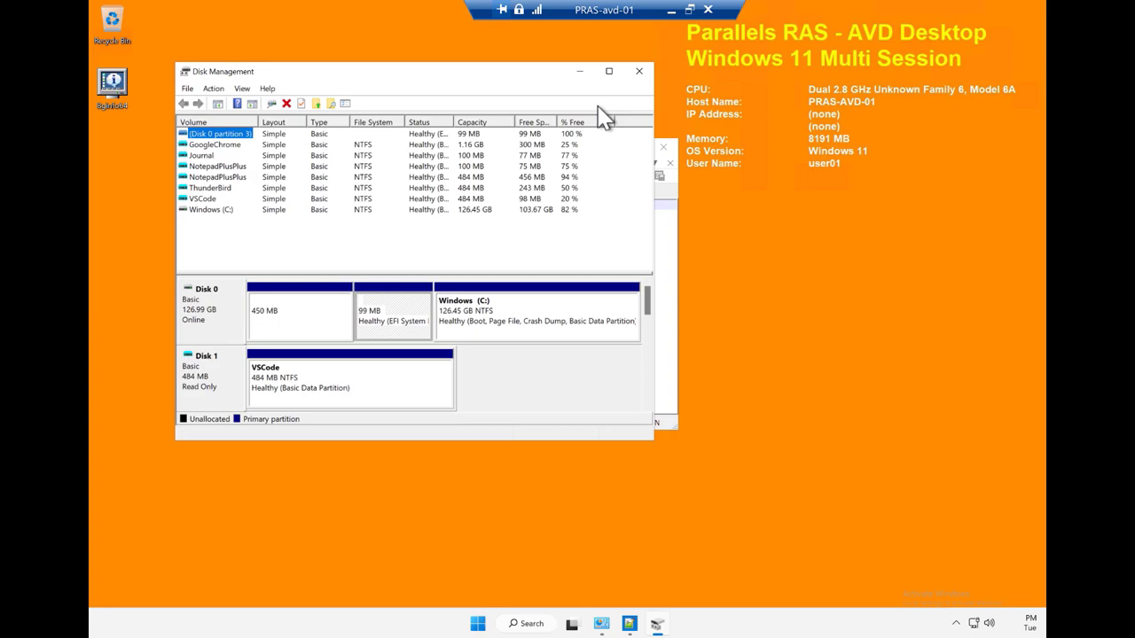
pyautogui.click(610, 71)
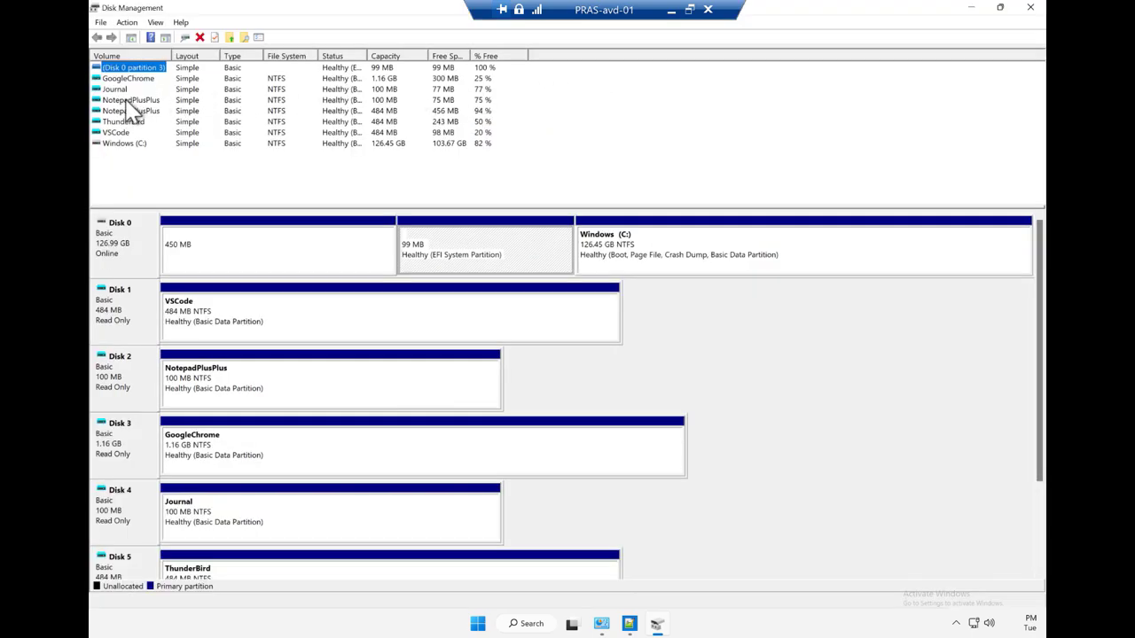
pyautogui.click(132, 110)
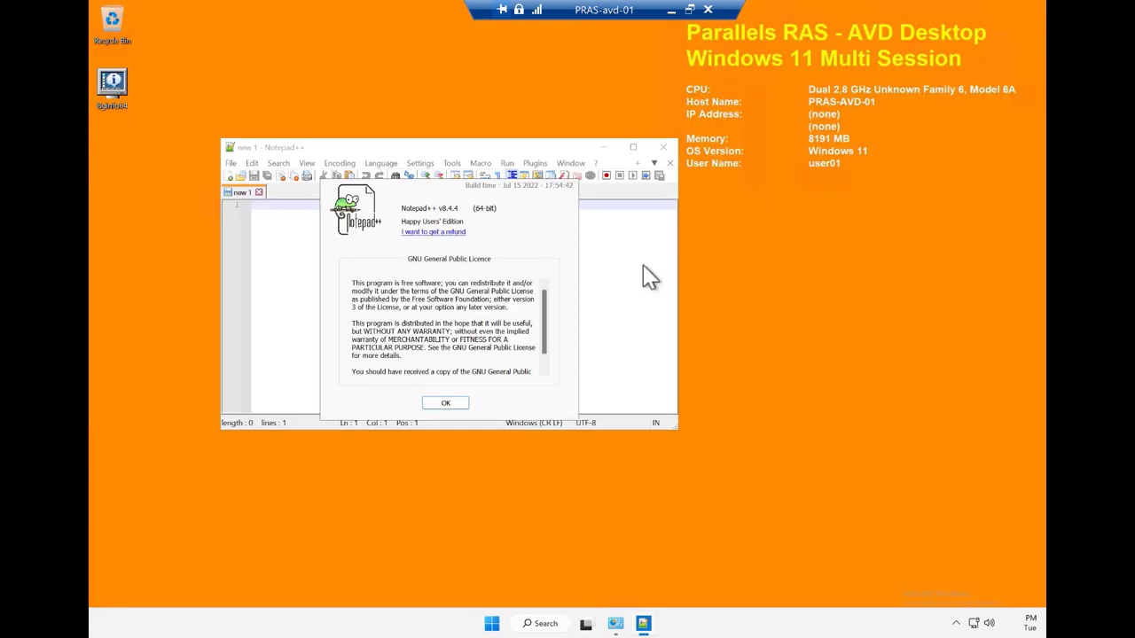
pyautogui.click(446, 403)
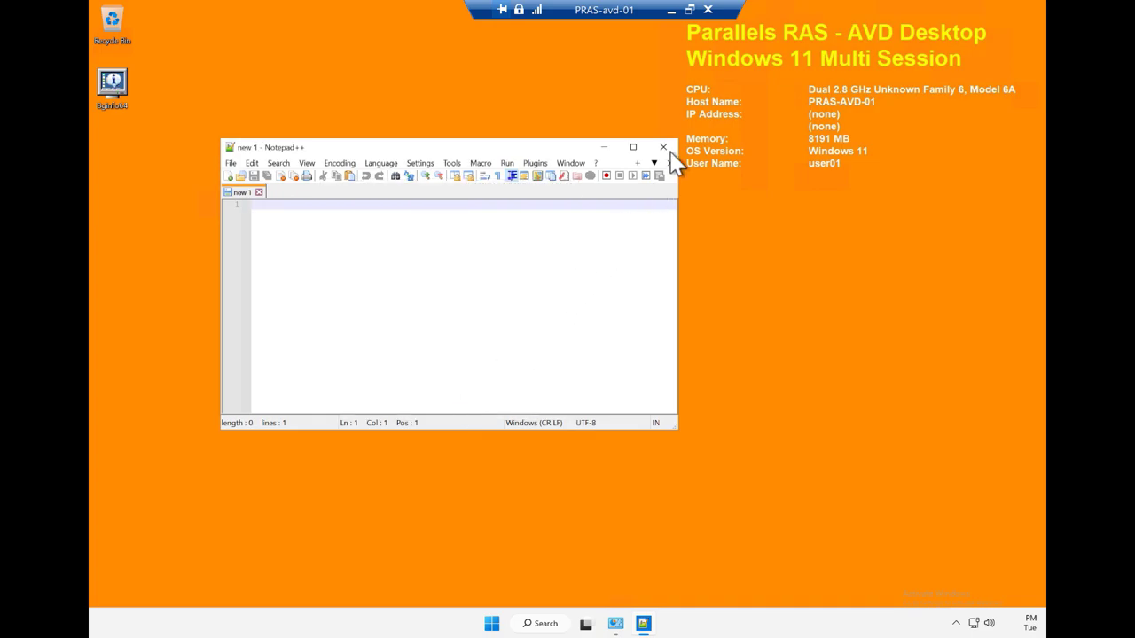
pyautogui.click(664, 148)
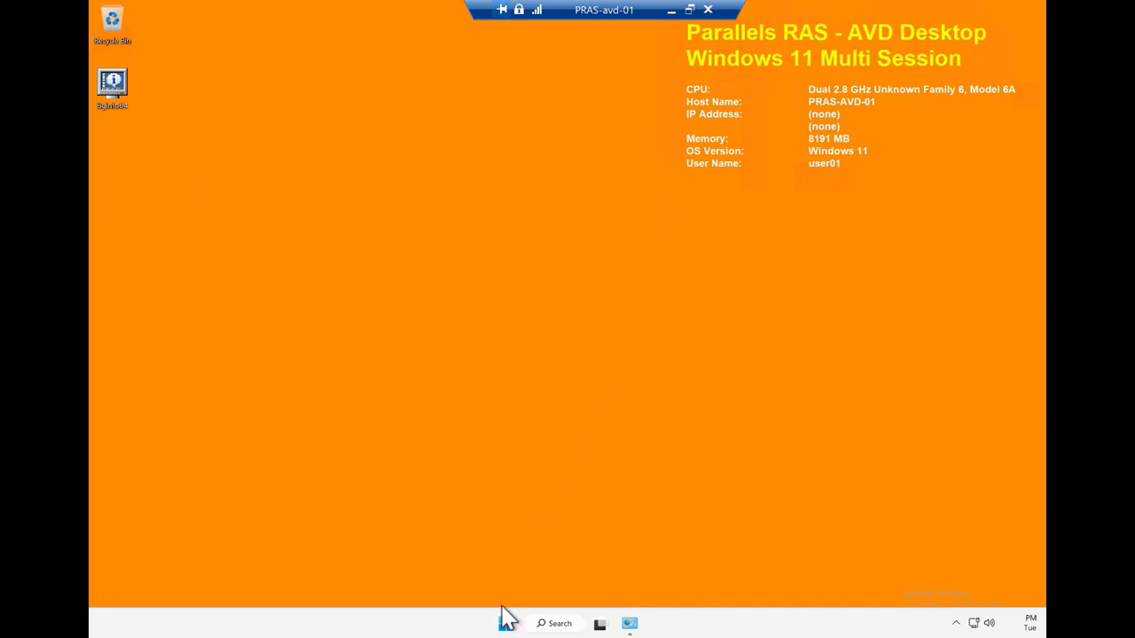
# - Relaunch Notepad++ and show its About box, now reporting version 8.4.7
pyautogui.rightClick(505, 625)
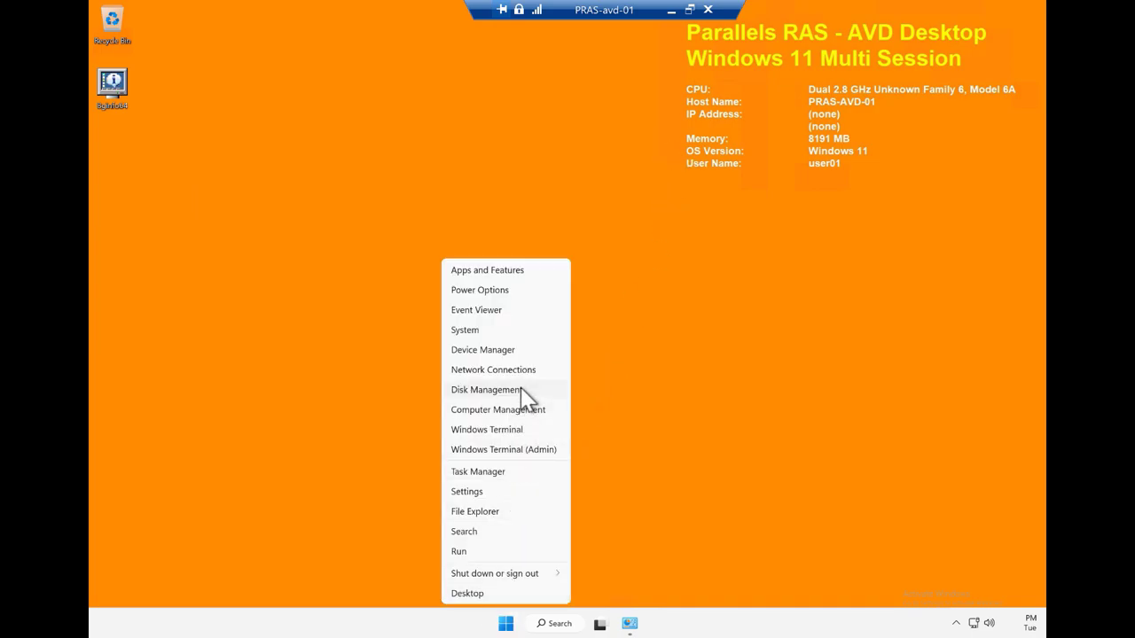
pyautogui.click(486, 390)
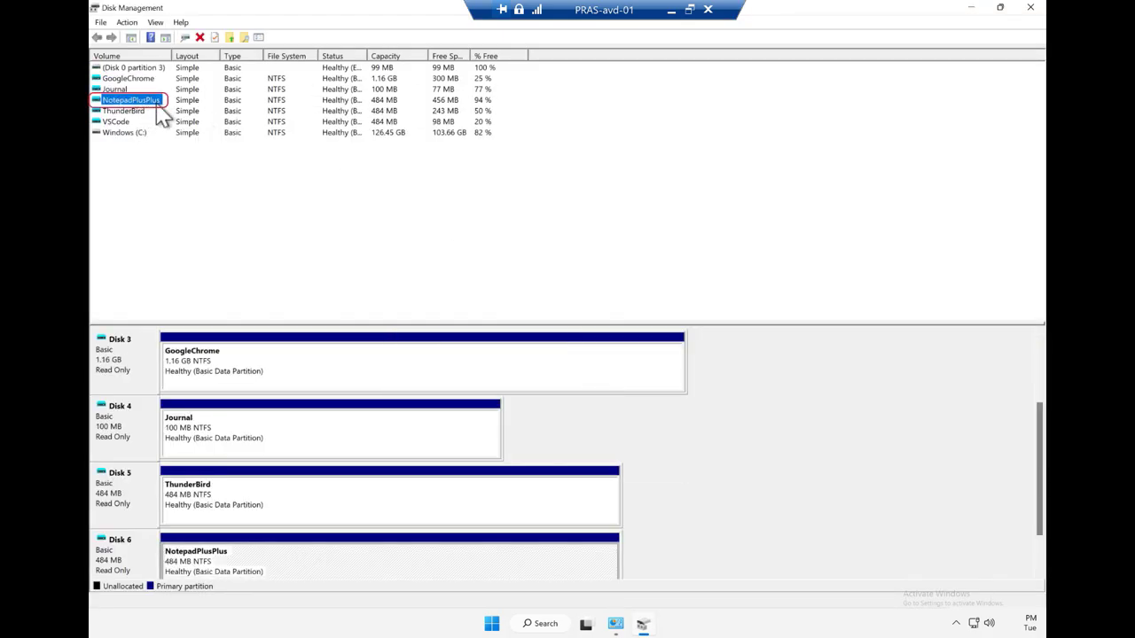
pyautogui.click(491, 624)
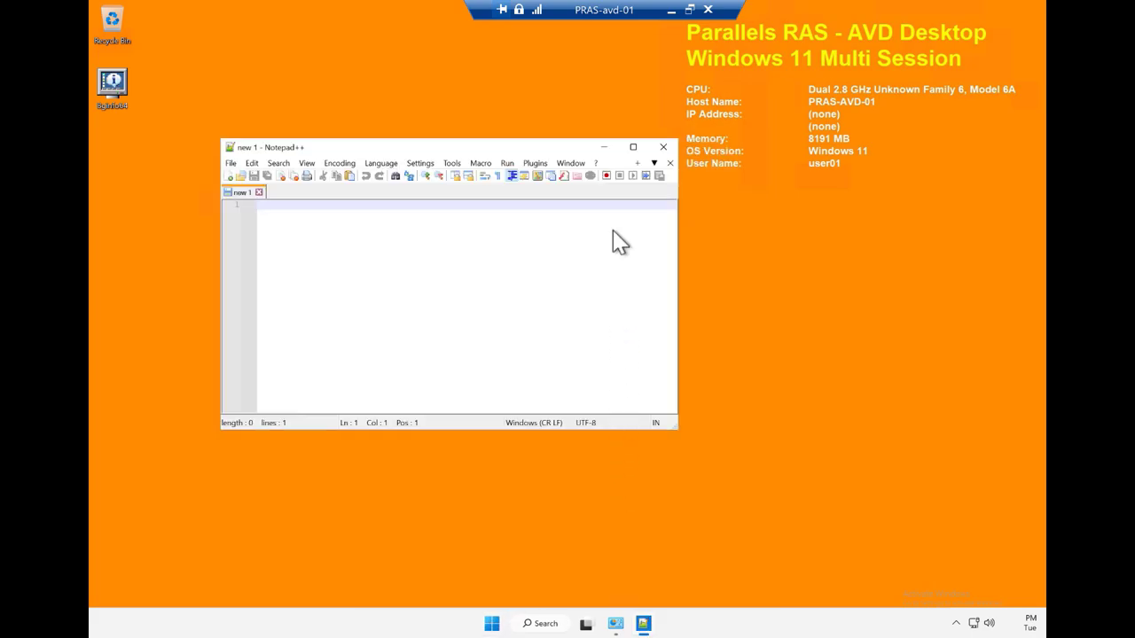
pyautogui.click(595, 164)
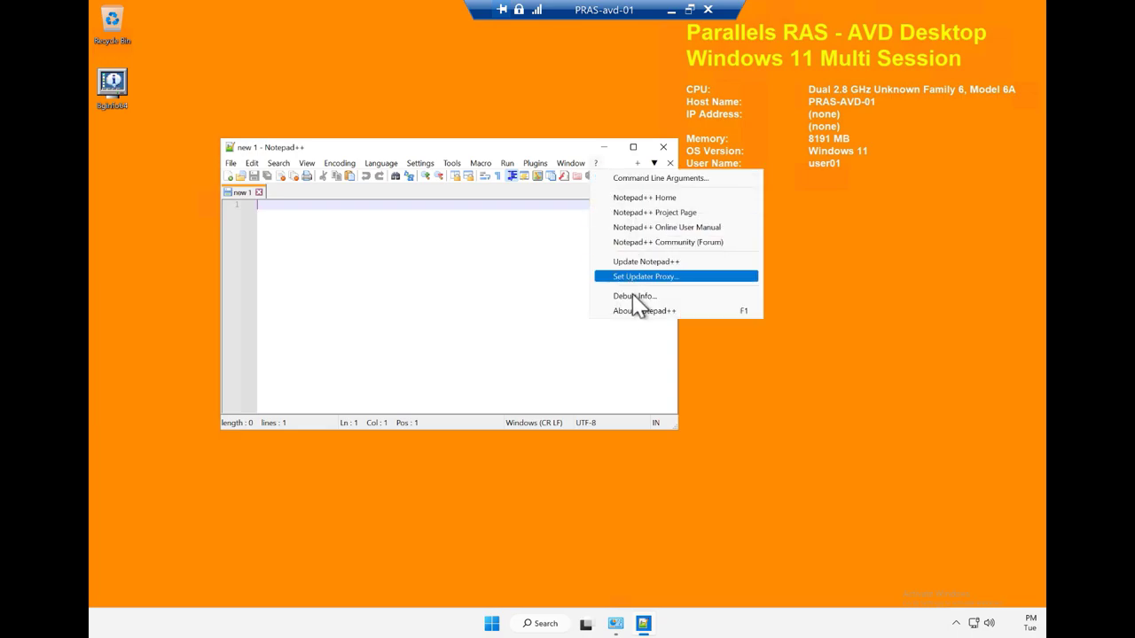
pyautogui.click(644, 310)
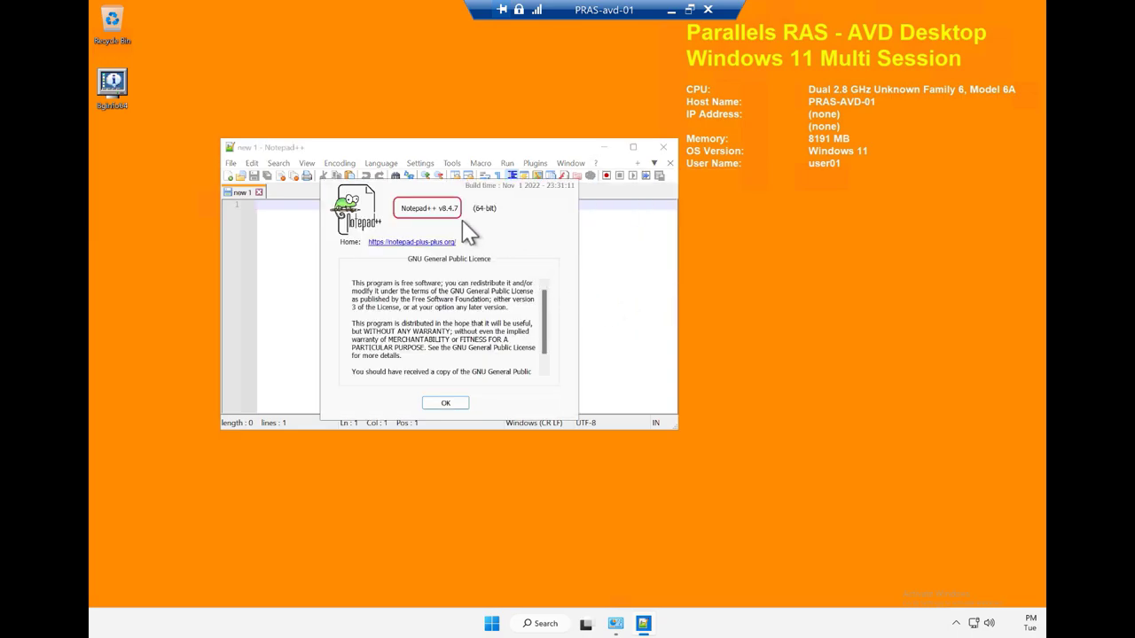
pyautogui.moveTo(676, 45)
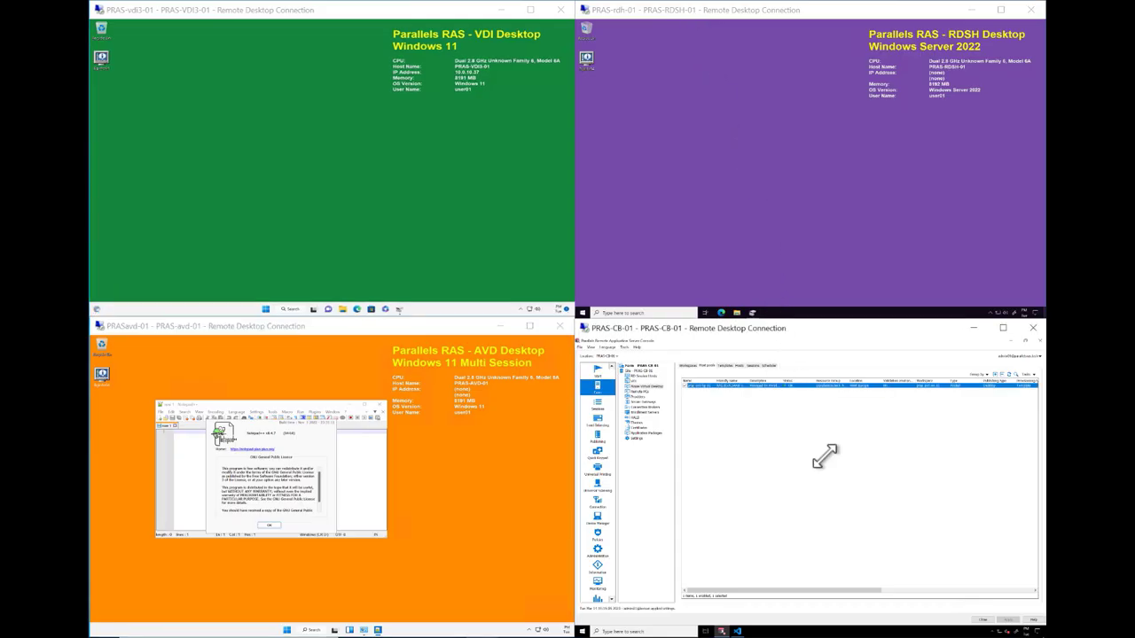
pyautogui.moveTo(440, 262)
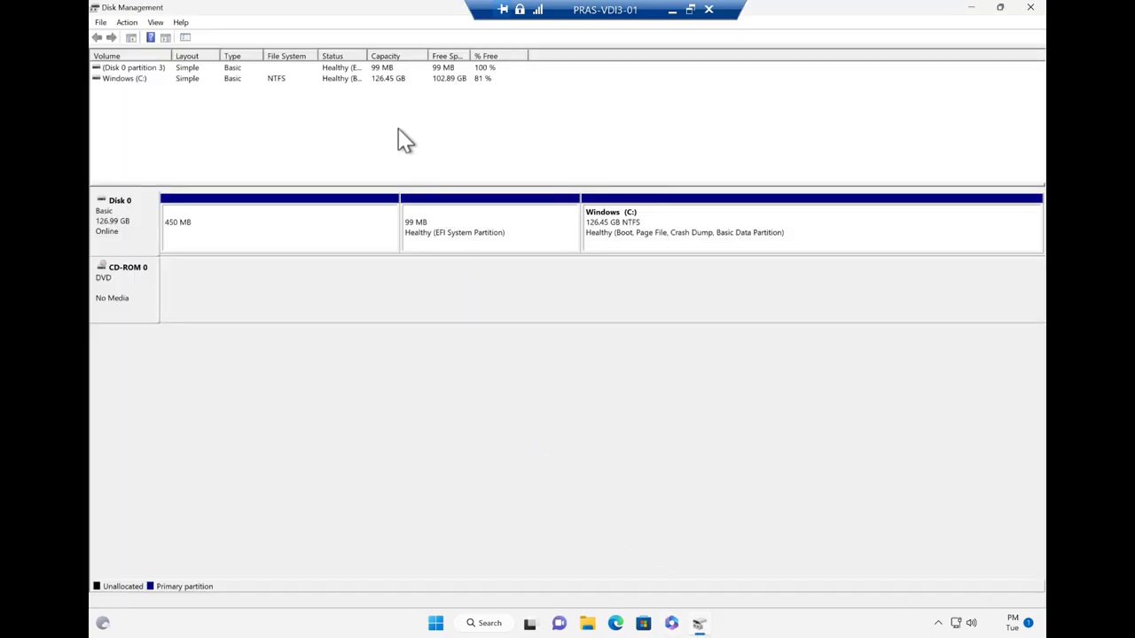
pyautogui.moveTo(691, 11)
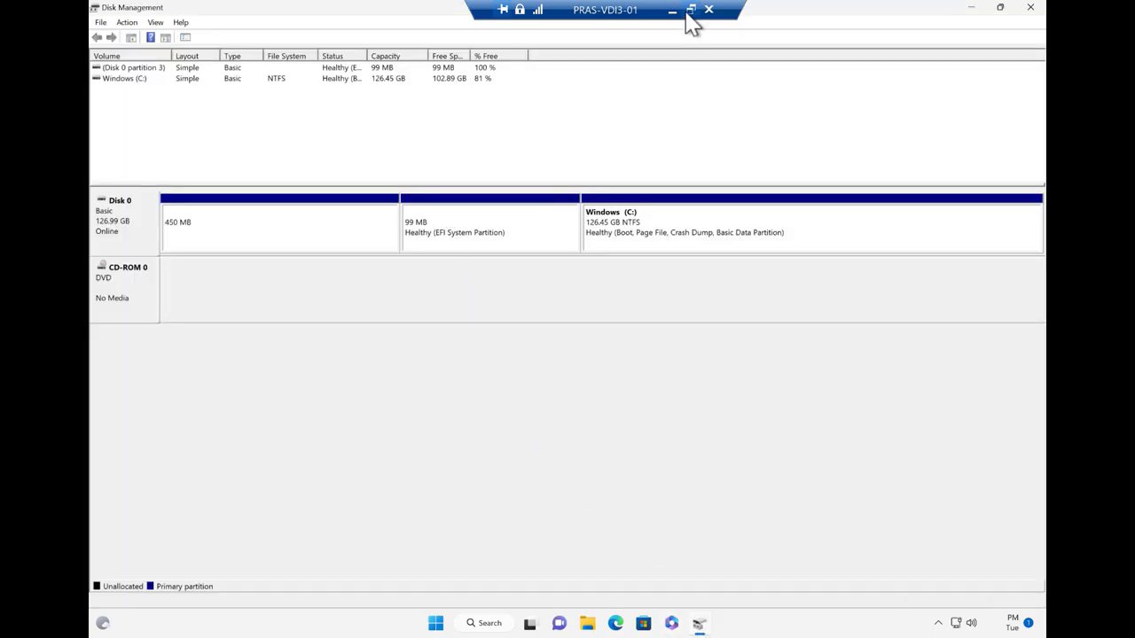
# - Switch from the VDI session to the RDSH session, start Disk Management there, and return to the tiled view
pyautogui.click(692, 11)
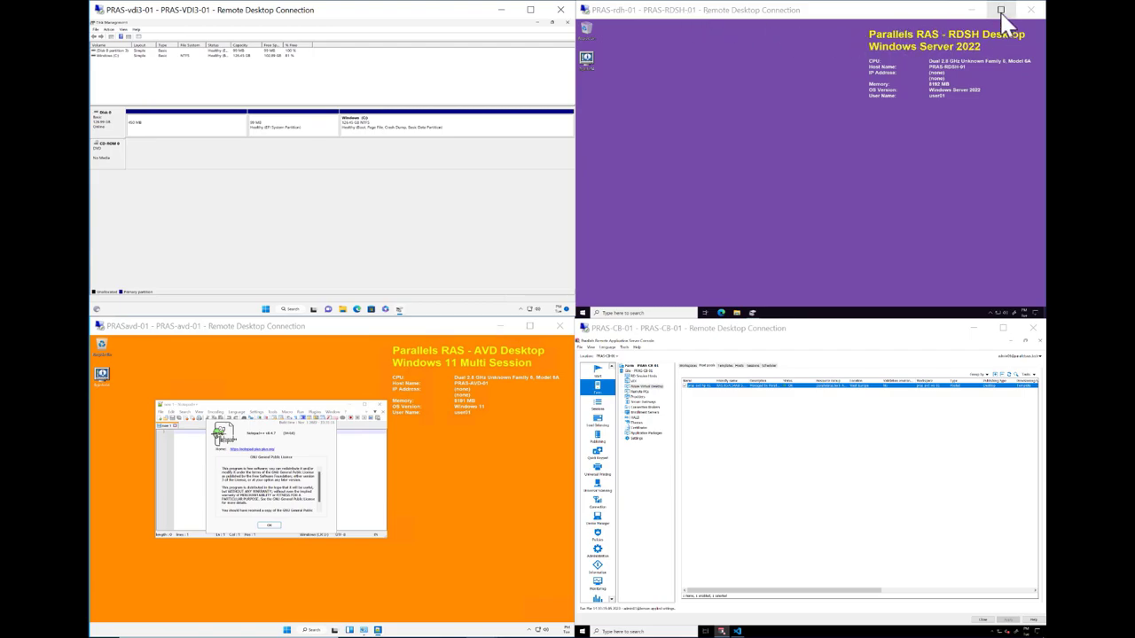
pyautogui.click(1000, 10)
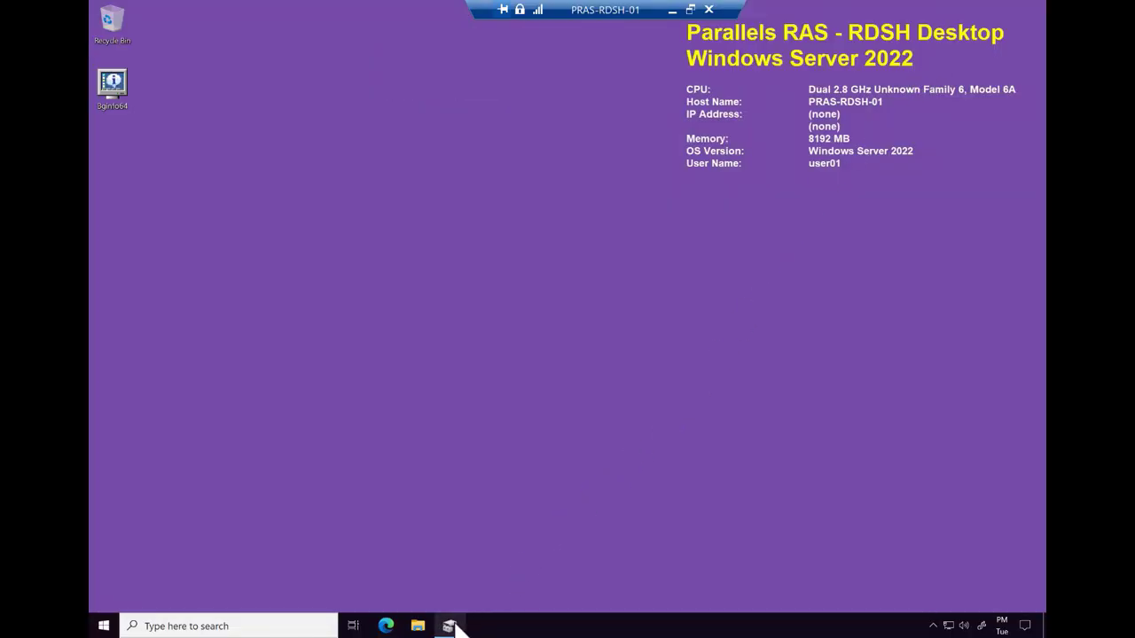
pyautogui.click(449, 626)
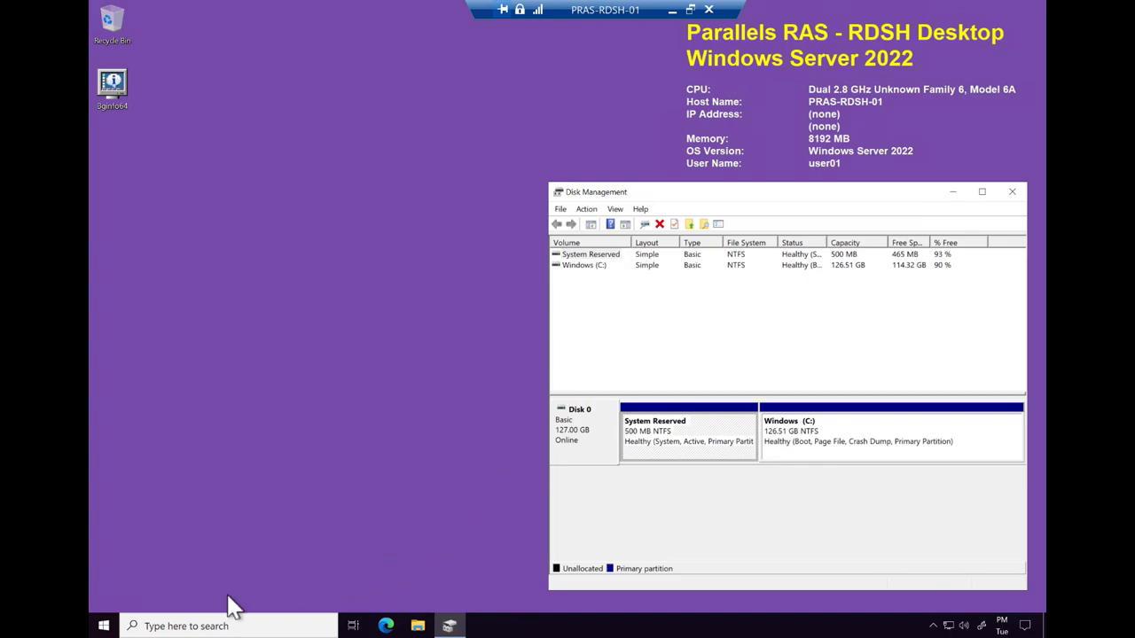
pyautogui.click(102, 624)
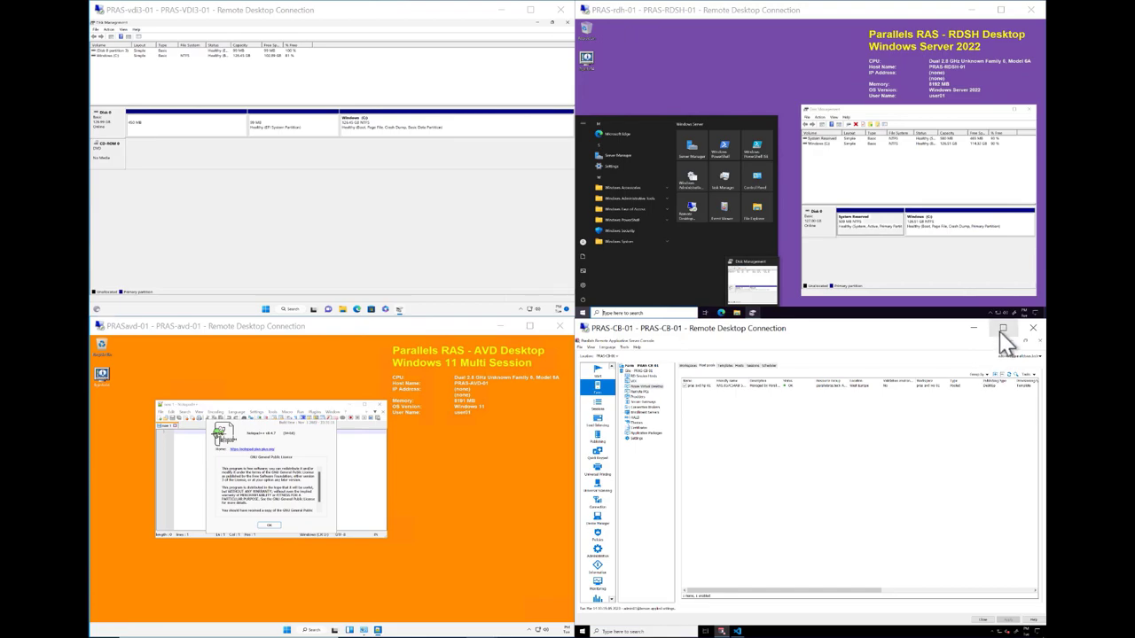
# - List the farm's VDI pools and bring up the VDI Pool's properties
pyautogui.click(1004, 328)
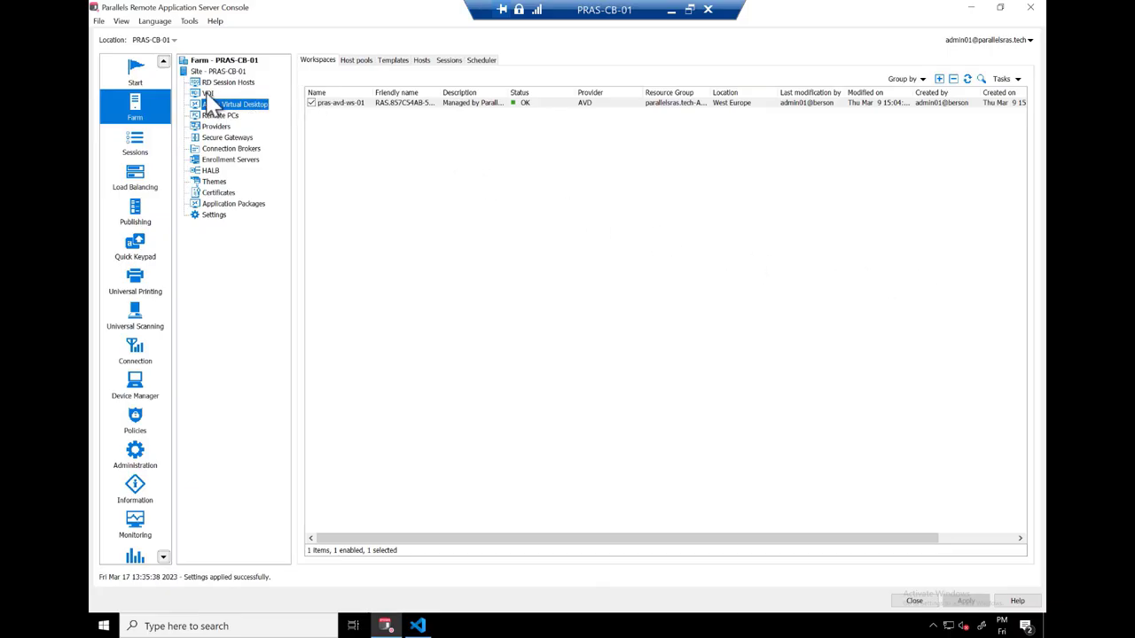
pyautogui.click(210, 93)
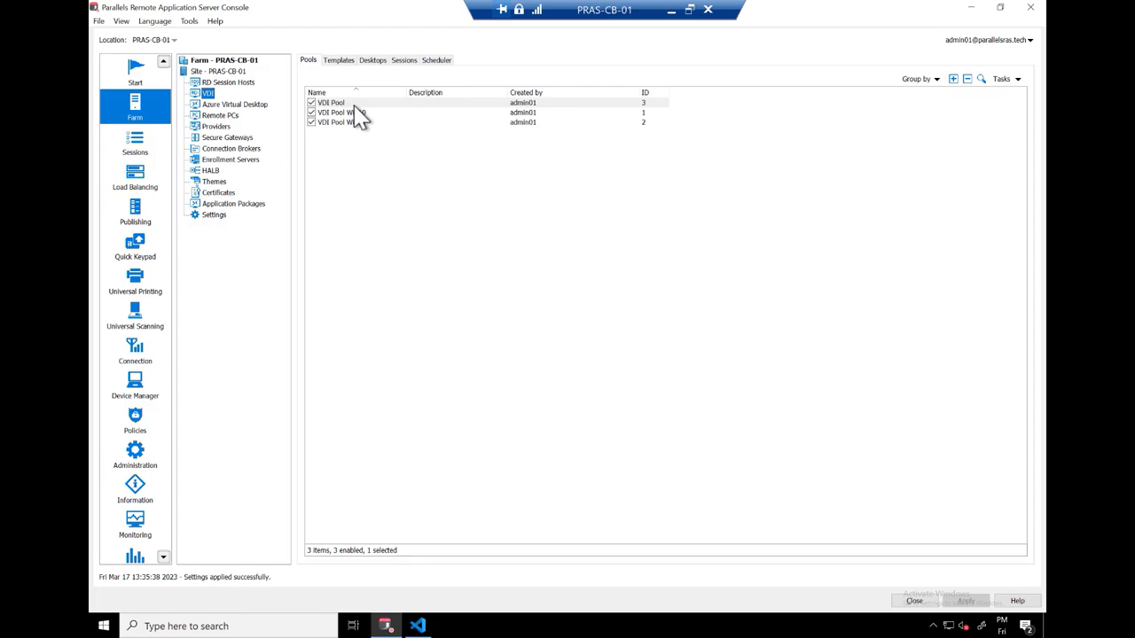
pyautogui.doubleClick(330, 101)
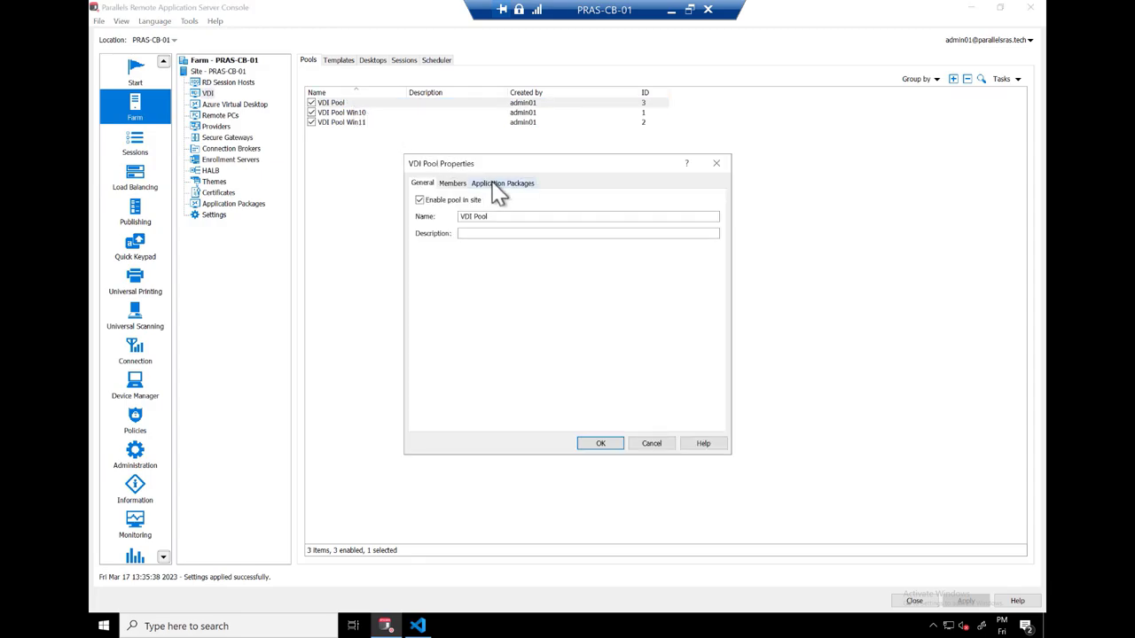
# - Review the VDI Pool's Application Packages and the available packages without adding any
pyautogui.click(502, 183)
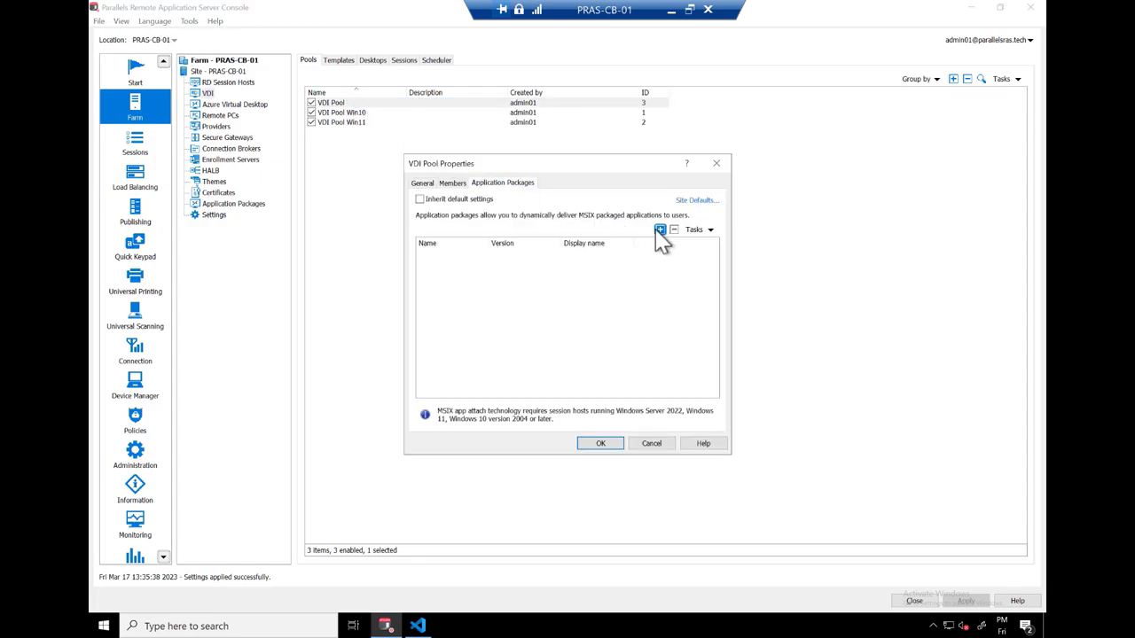
pyautogui.click(660, 229)
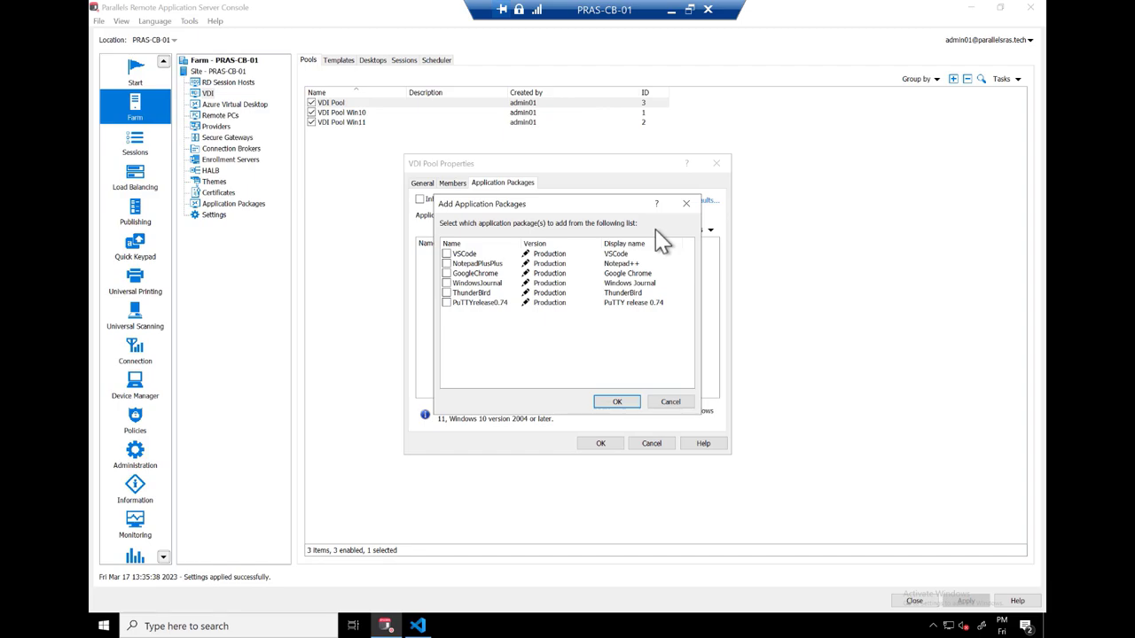
pyautogui.click(670, 401)
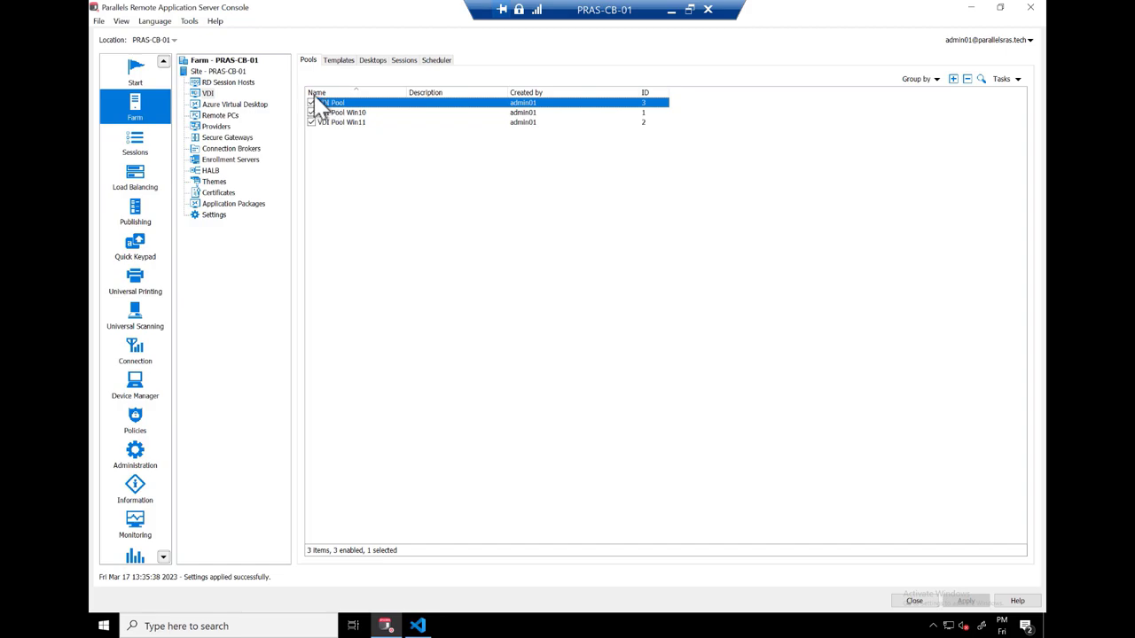
# - Review the RDSH Group's Application Packages under RD Session Hosts, then move to the PowerShell script in VS Code
pyautogui.click(227, 81)
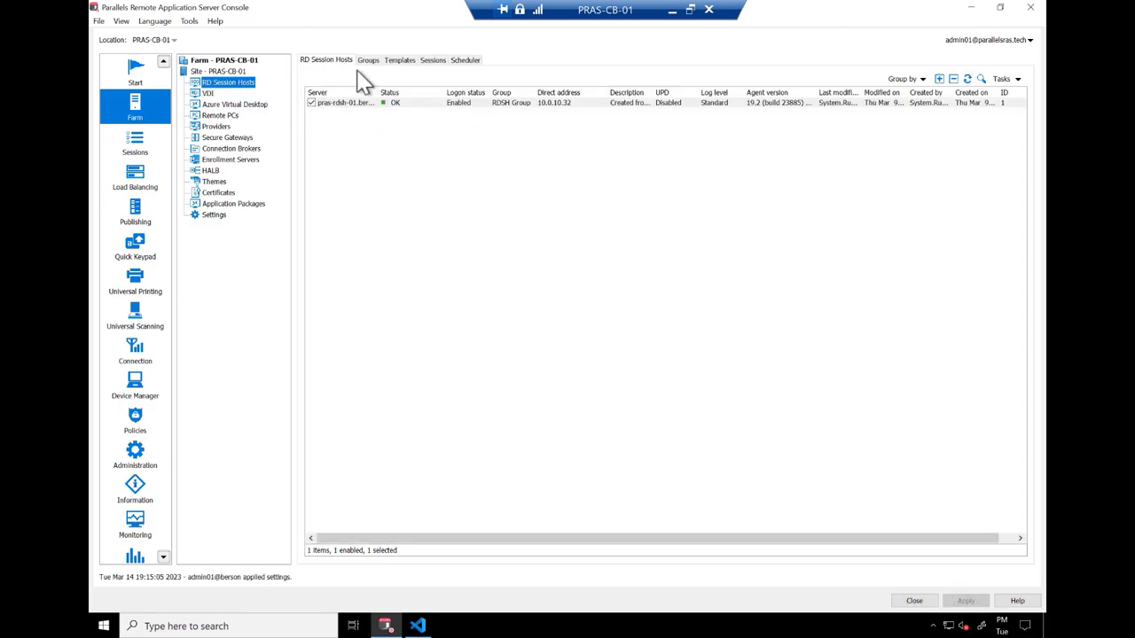
pyautogui.click(367, 61)
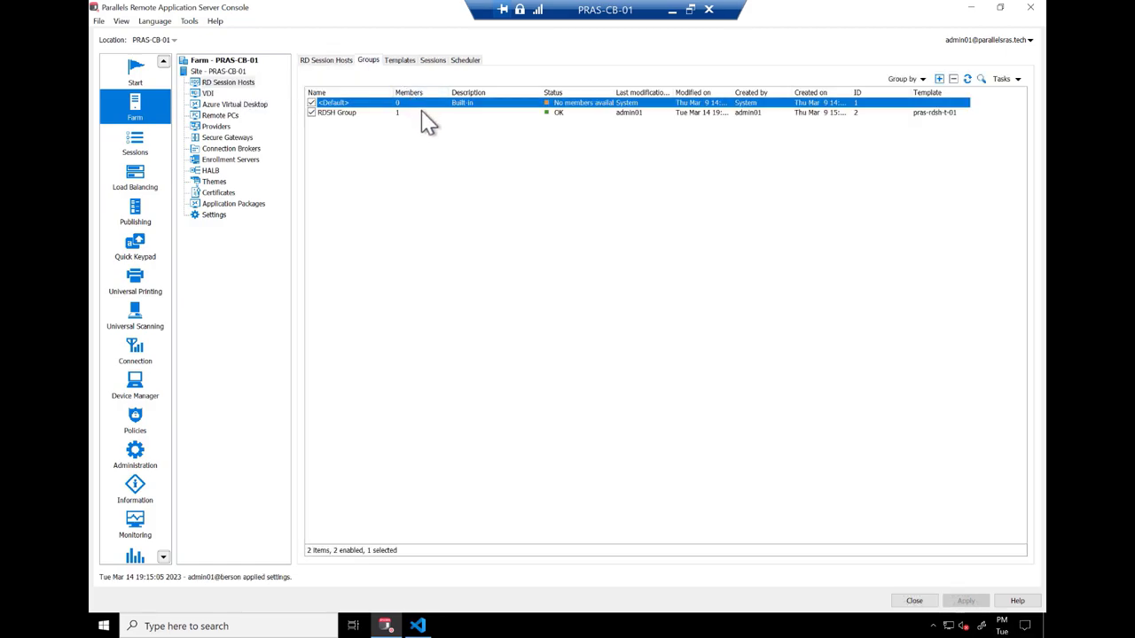
pyautogui.doubleClick(337, 113)
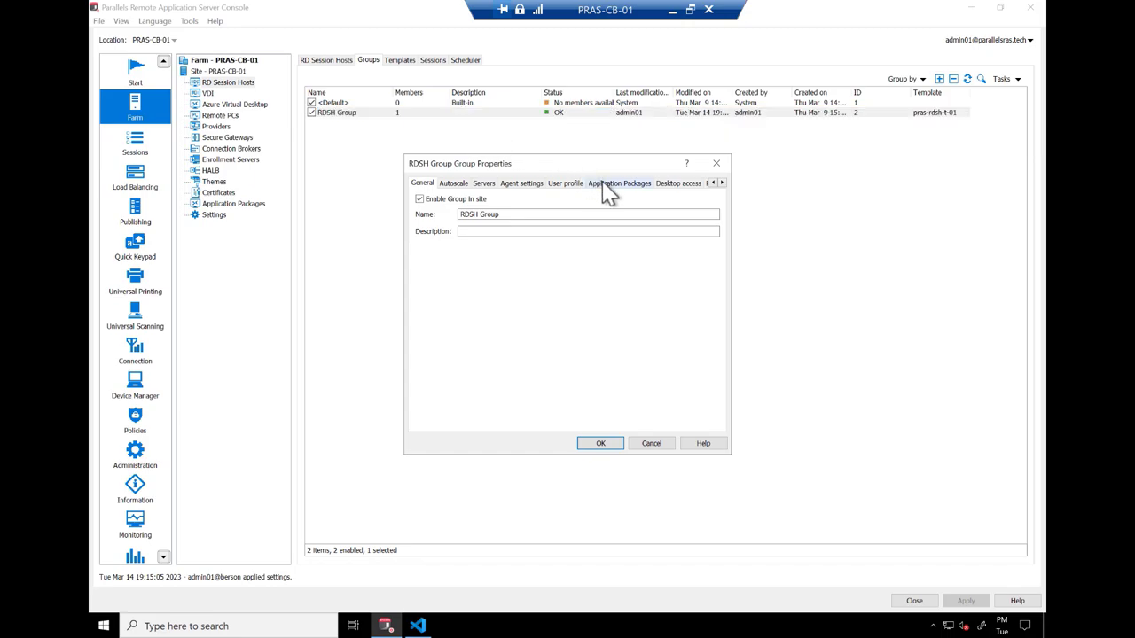
pyautogui.click(619, 183)
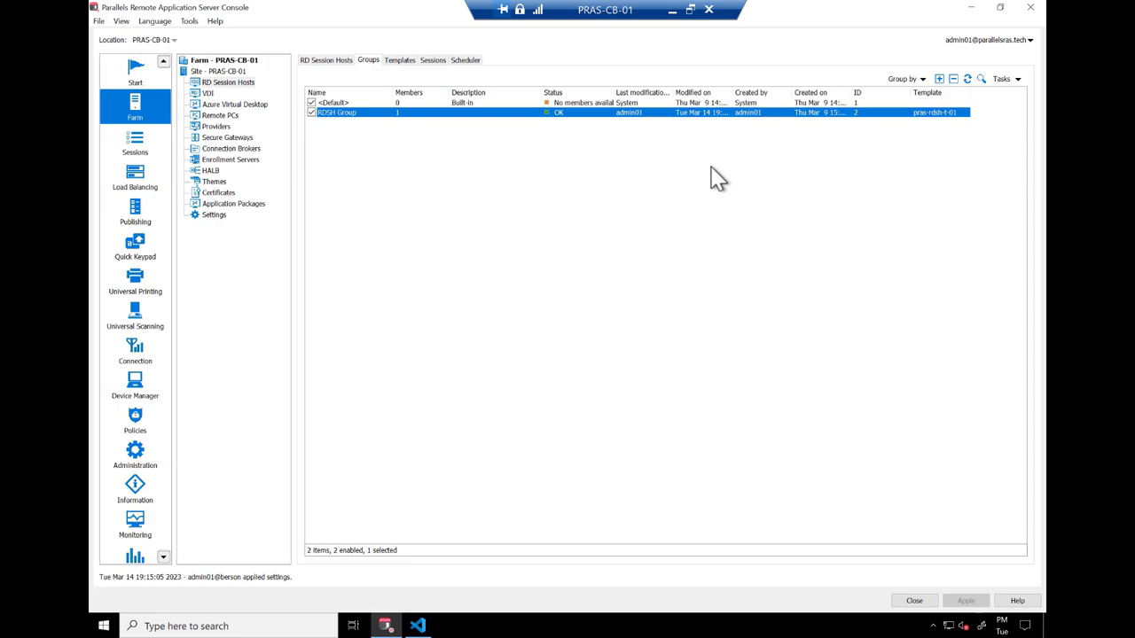
pyautogui.moveTo(418, 626)
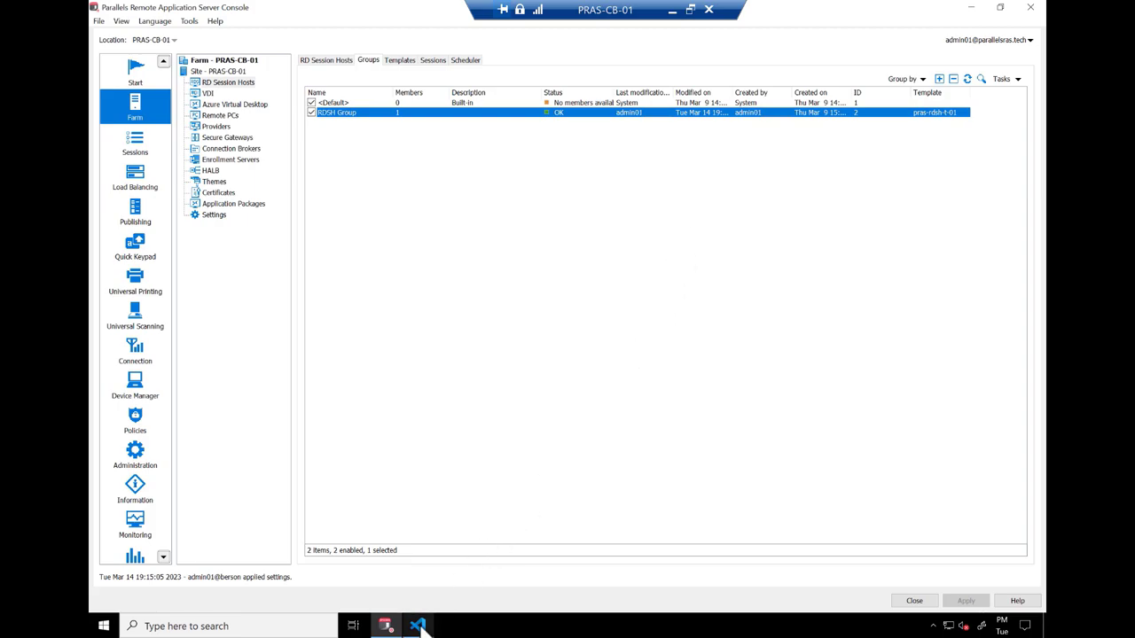
pyautogui.click(419, 626)
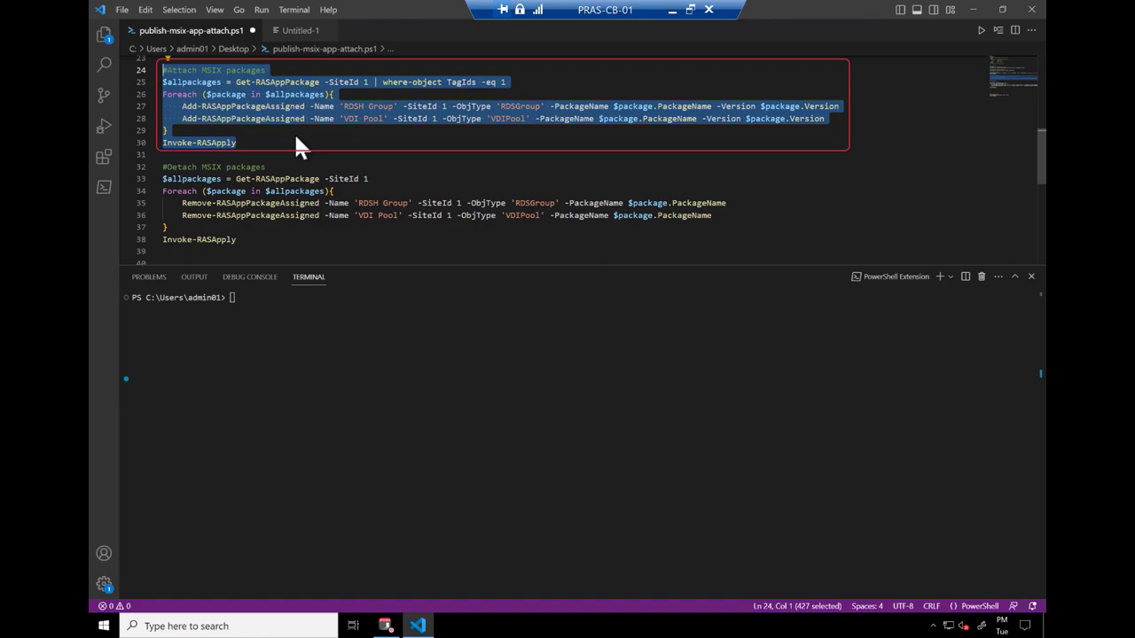
pyautogui.moveTo(683, 45)
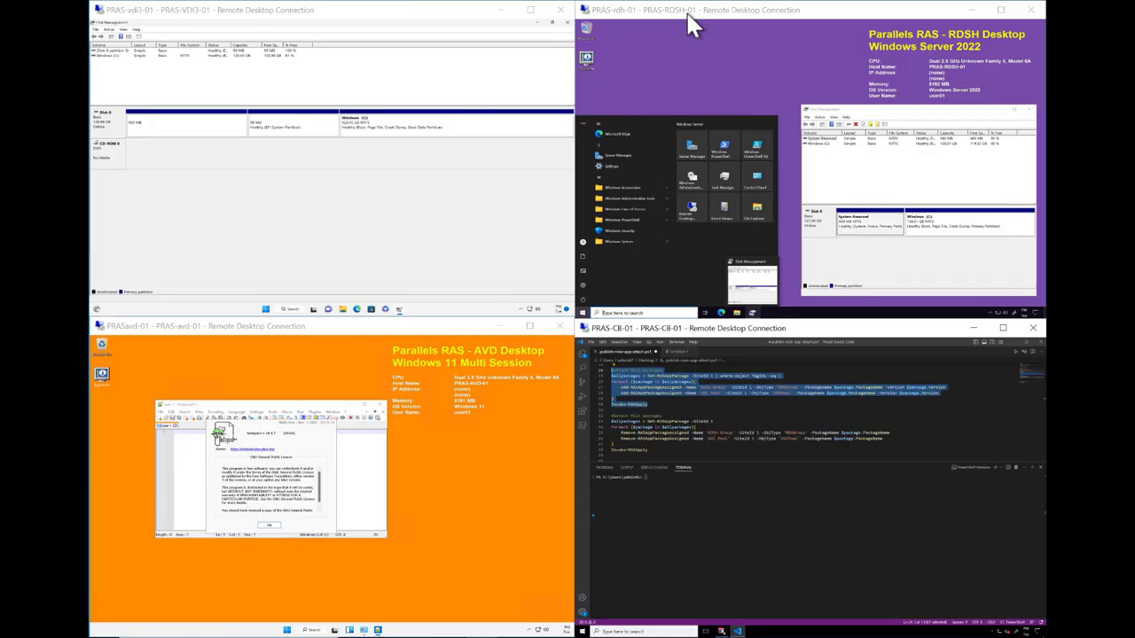
pyautogui.moveTo(1015, 371)
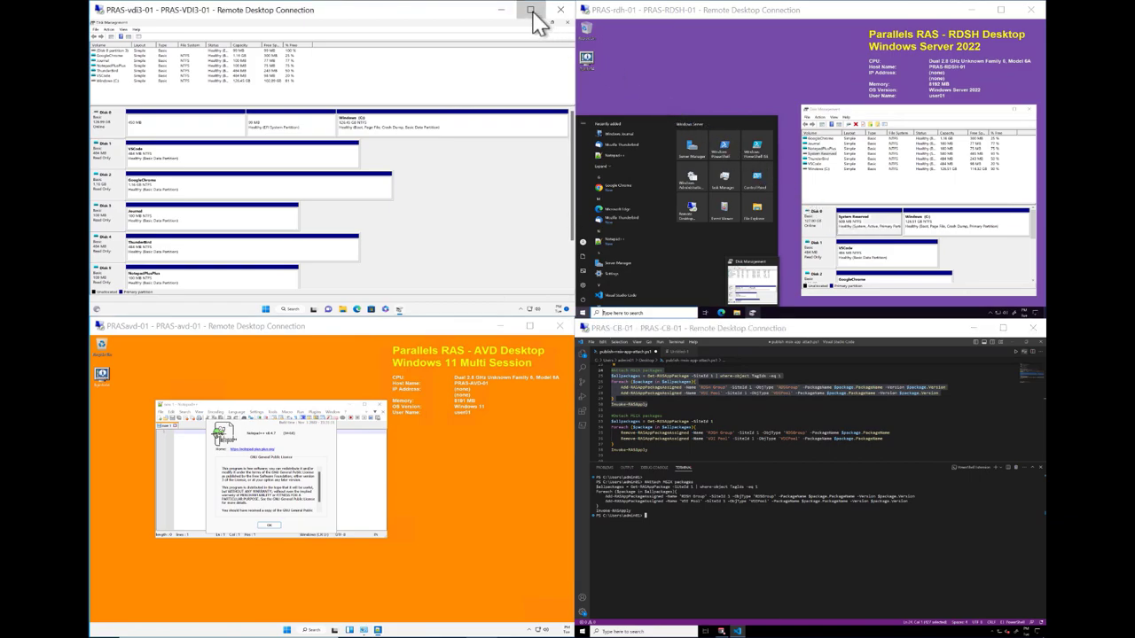
# - Maximize the VDI-01 session to see the mounted package disks and Start menu apps, then switch to the RDSH desktop
pyautogui.click(532, 11)
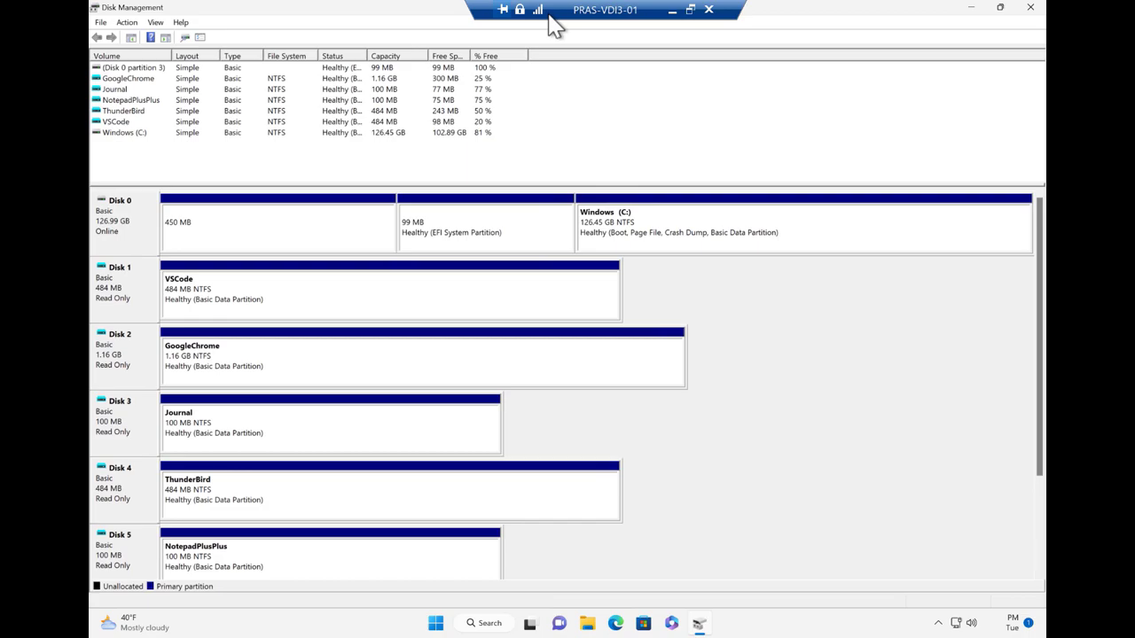
pyautogui.moveTo(436, 624)
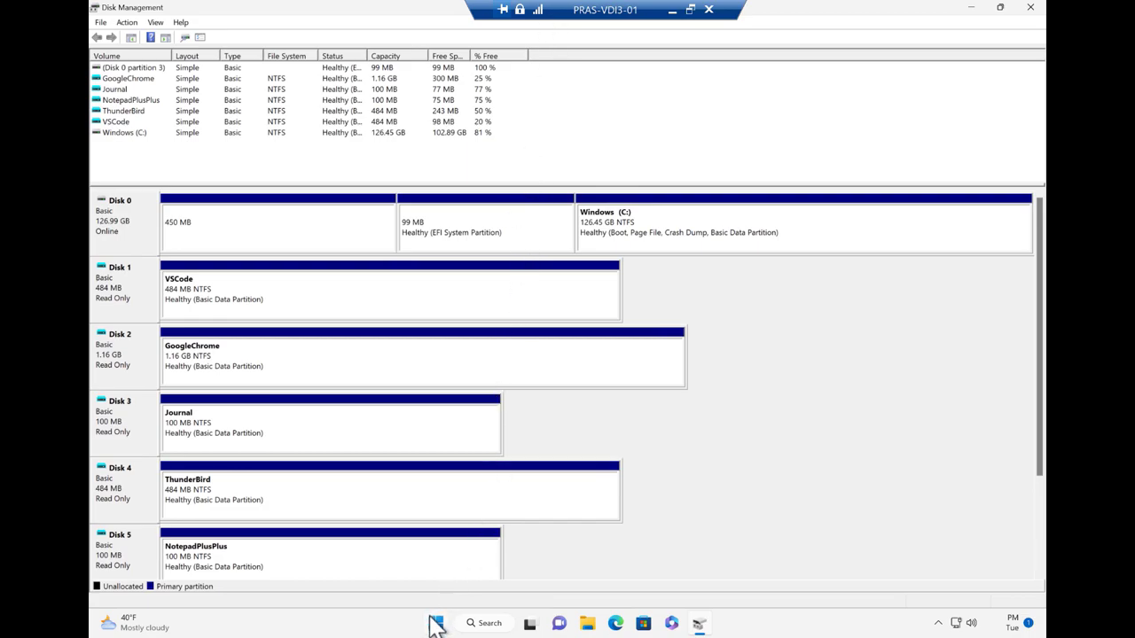
pyautogui.click(435, 624)
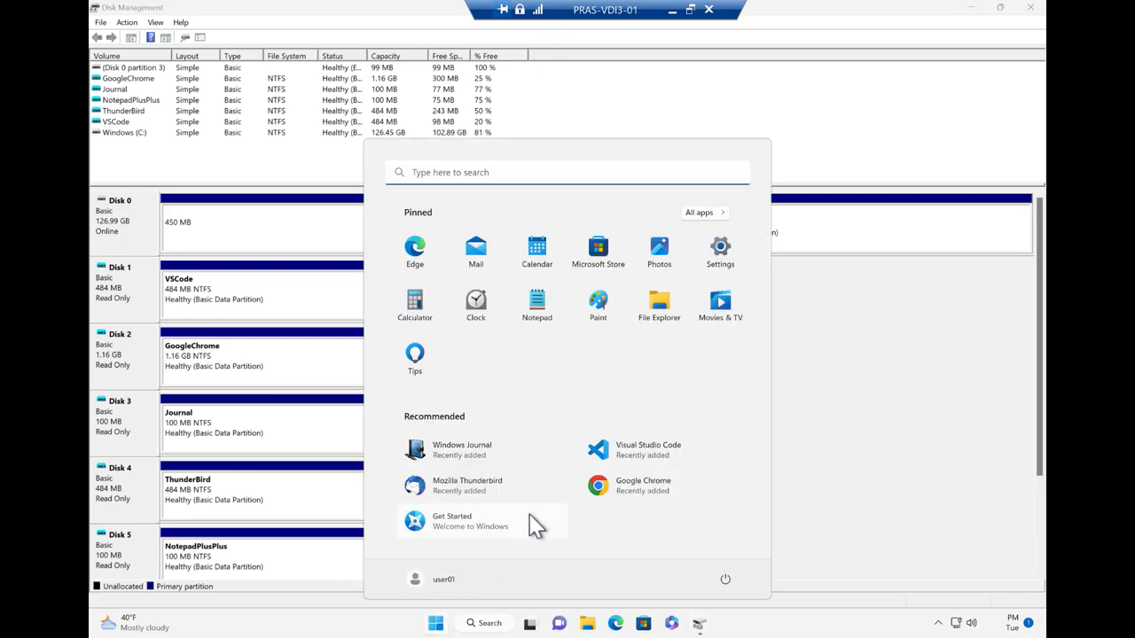
pyautogui.click(434, 624)
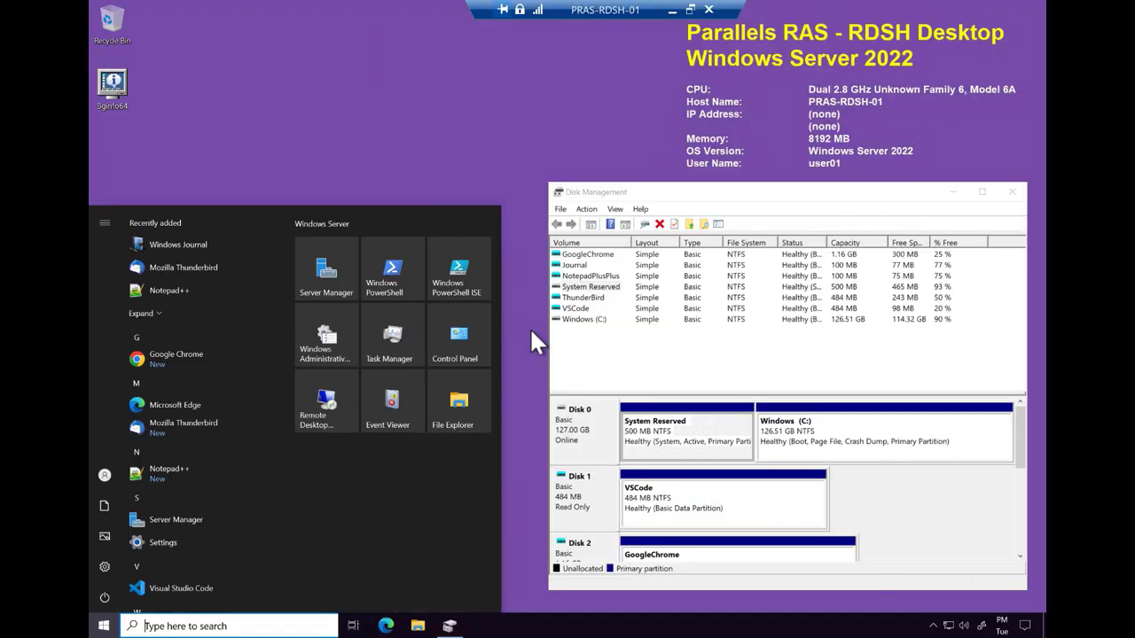
# - Launch Notepad++ from the RDSH host's Recently added apps and decline its update offer
pyautogui.click(140, 312)
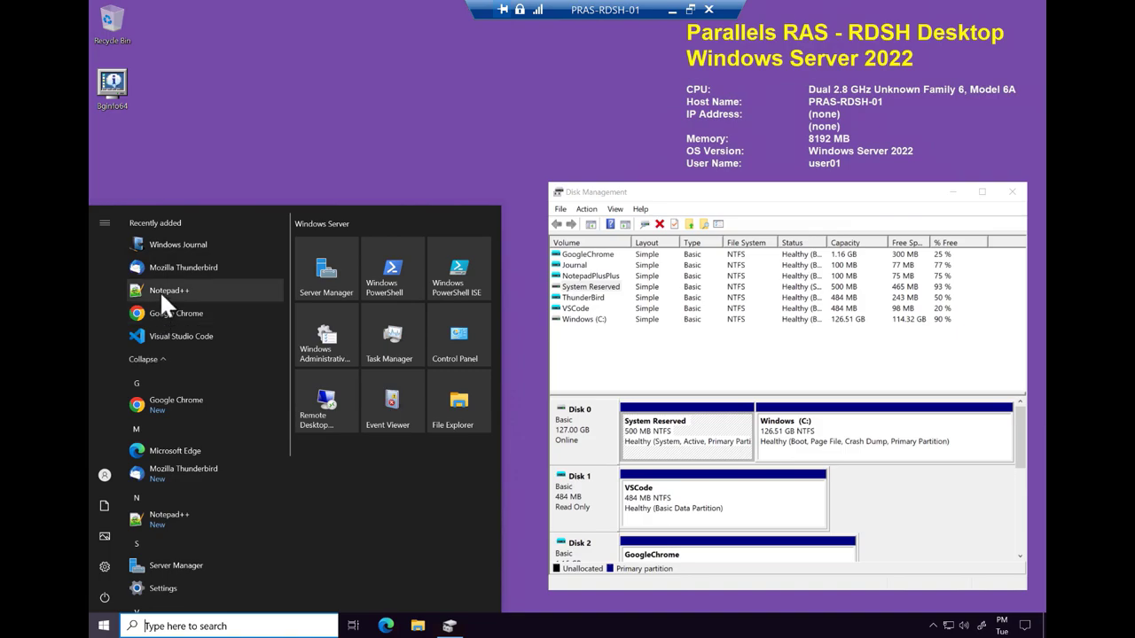
pyautogui.click(170, 290)
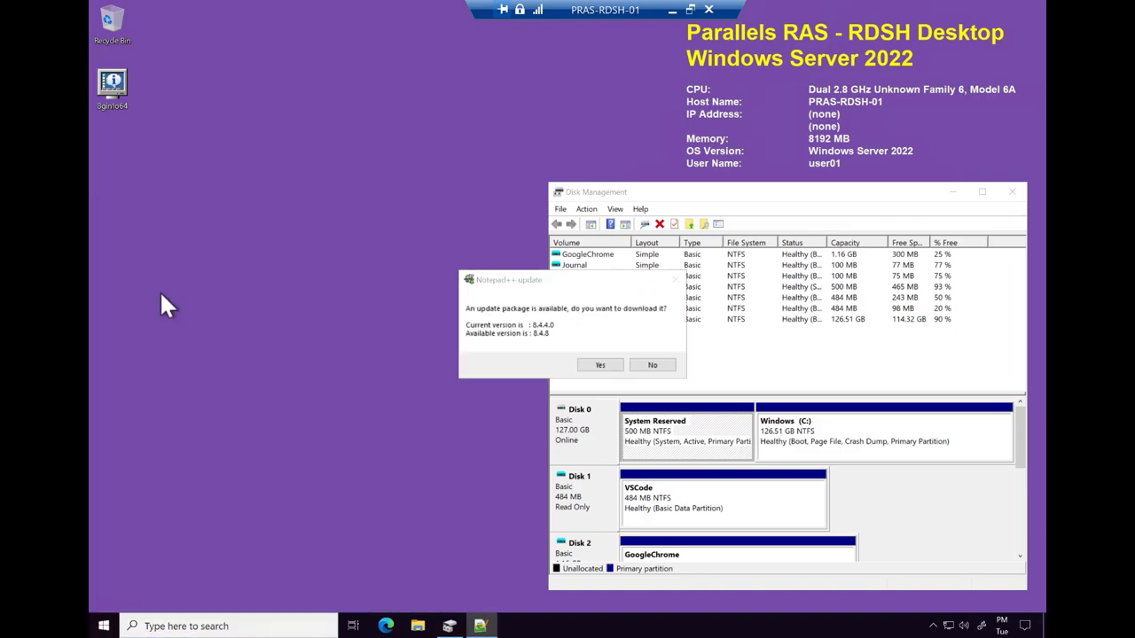
pyautogui.click(653, 366)
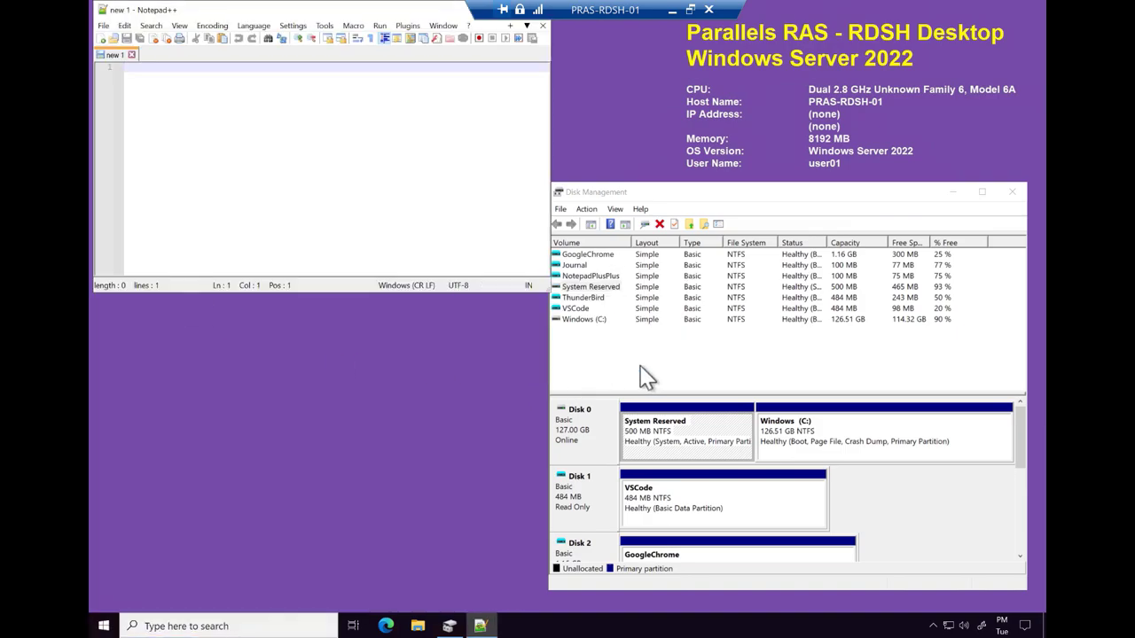